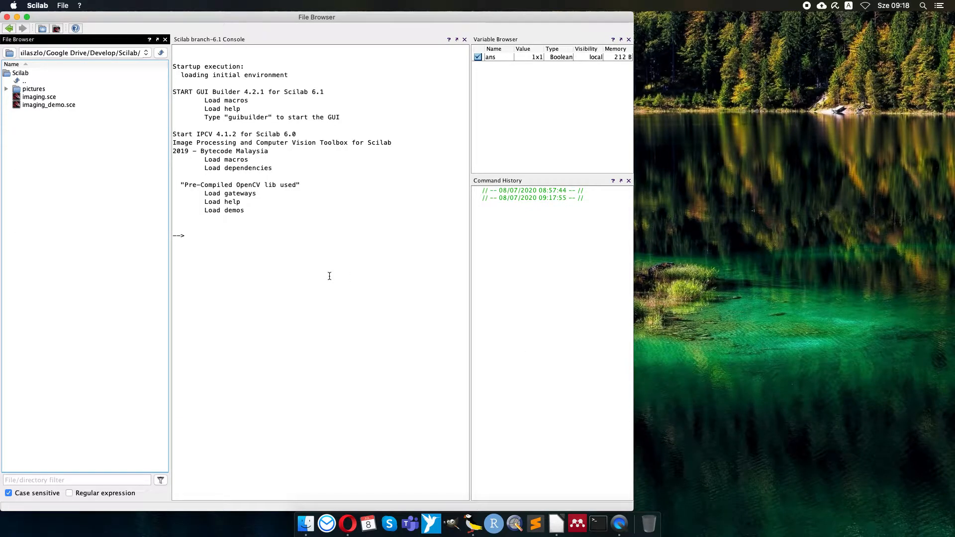
mouse_move(218, 302)
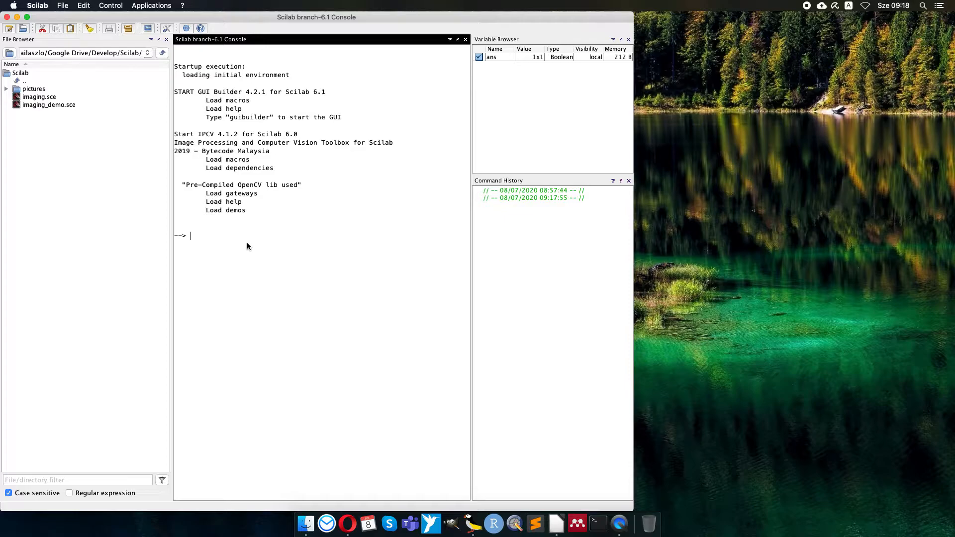
mouse_move(257, 170)
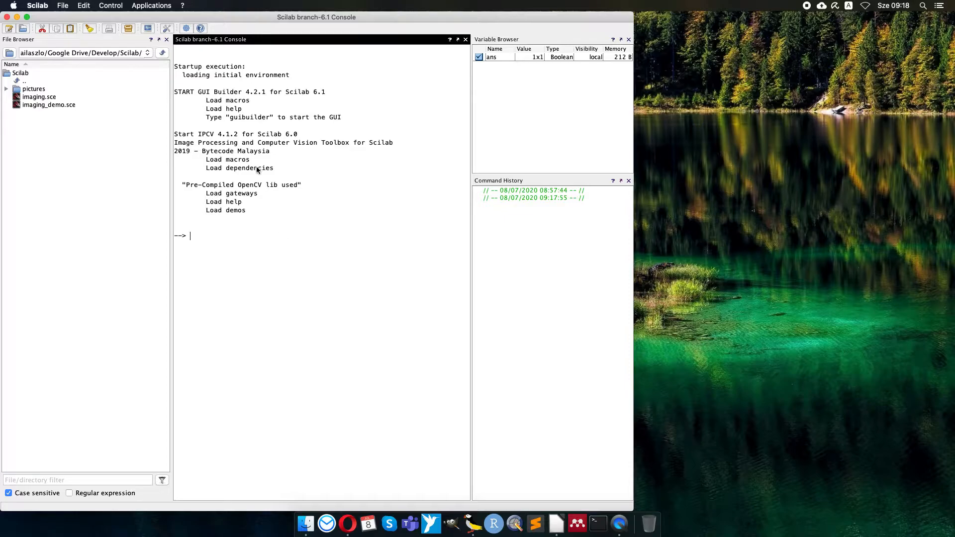
mouse_move(384, 99)
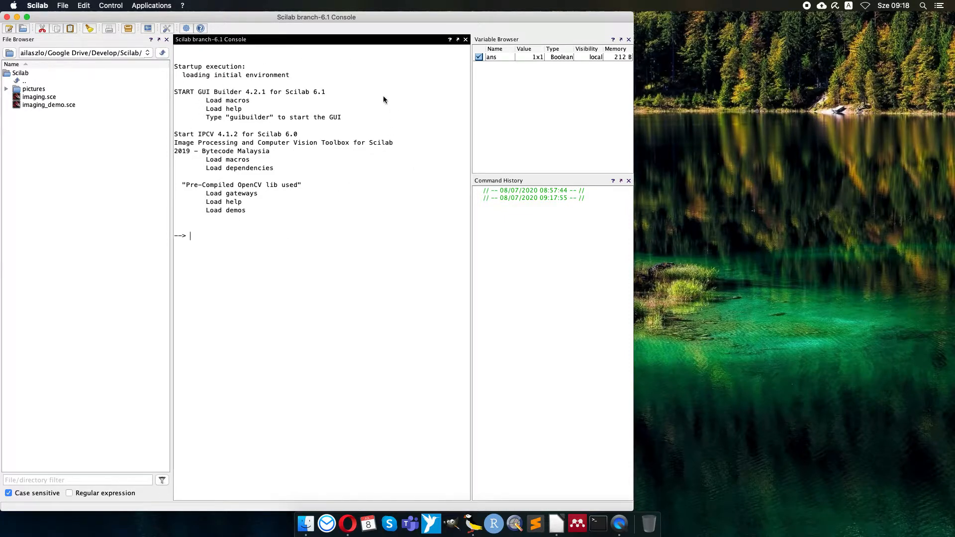
mouse_move(335, 217)
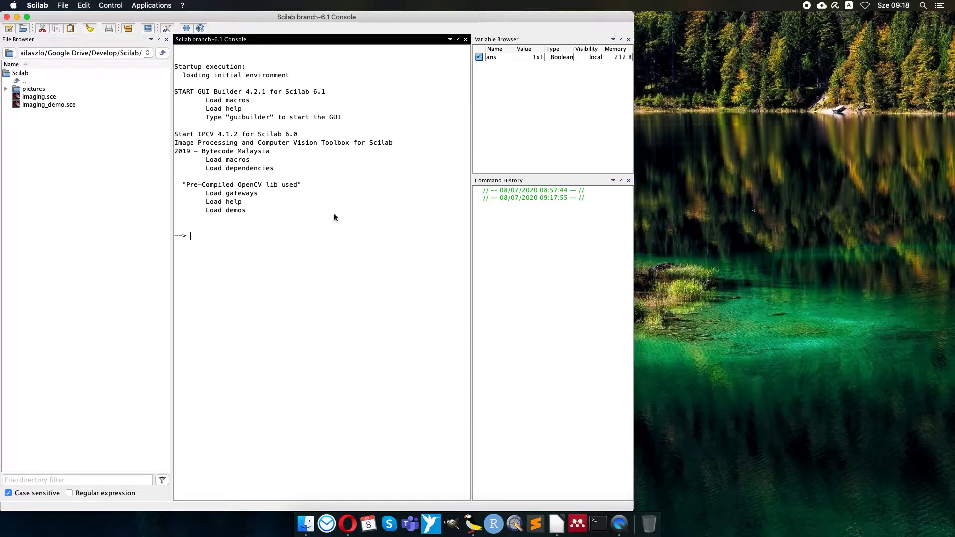
mouse_move(233, 100)
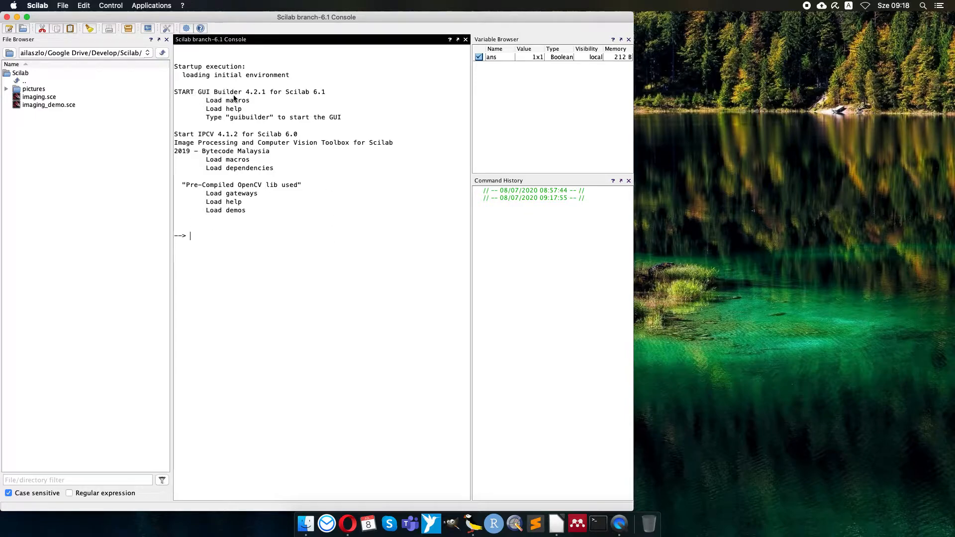
mouse_move(350, 158)
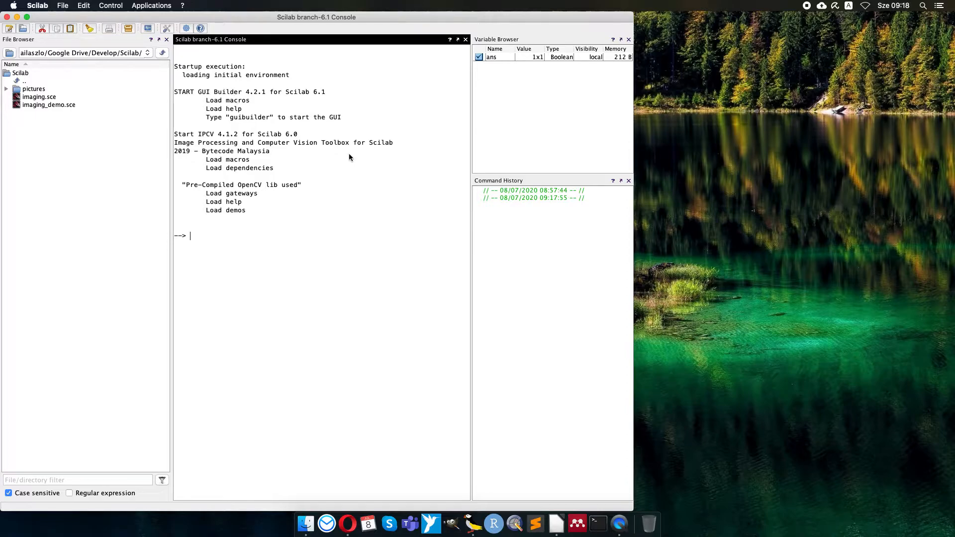
Check the Image Processing toolbox in the module manager, then open imaging_demo.sce in SciNotes
left_click(152, 6)
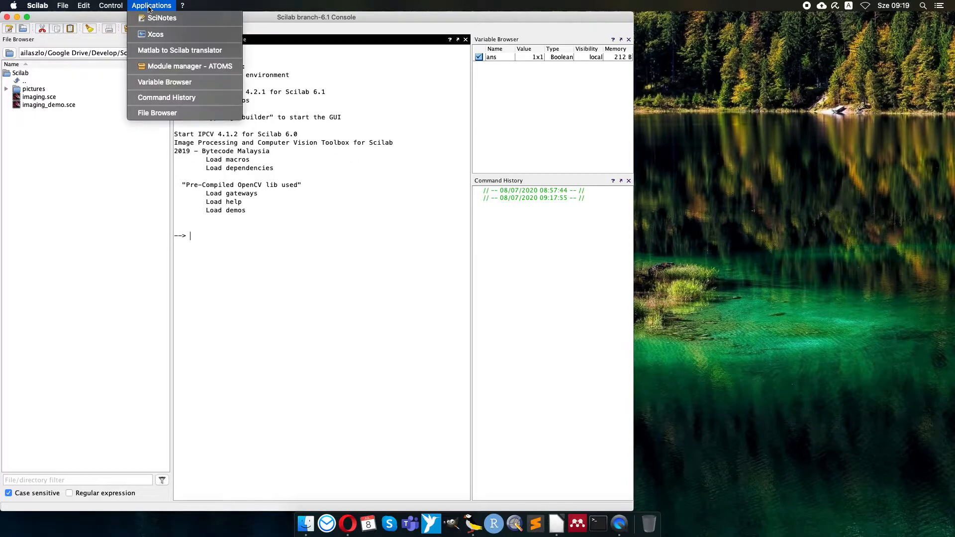
left_click(183, 66)
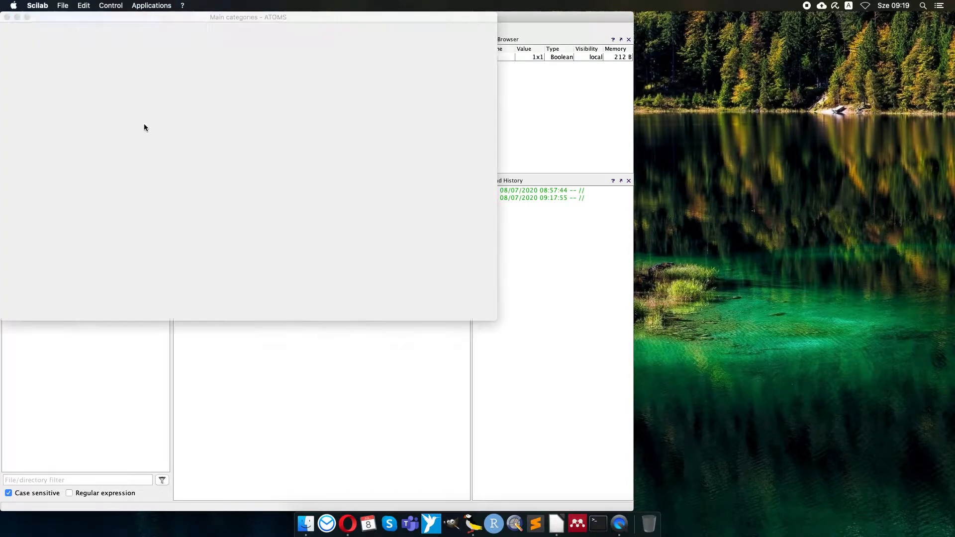
left_click(35, 118)
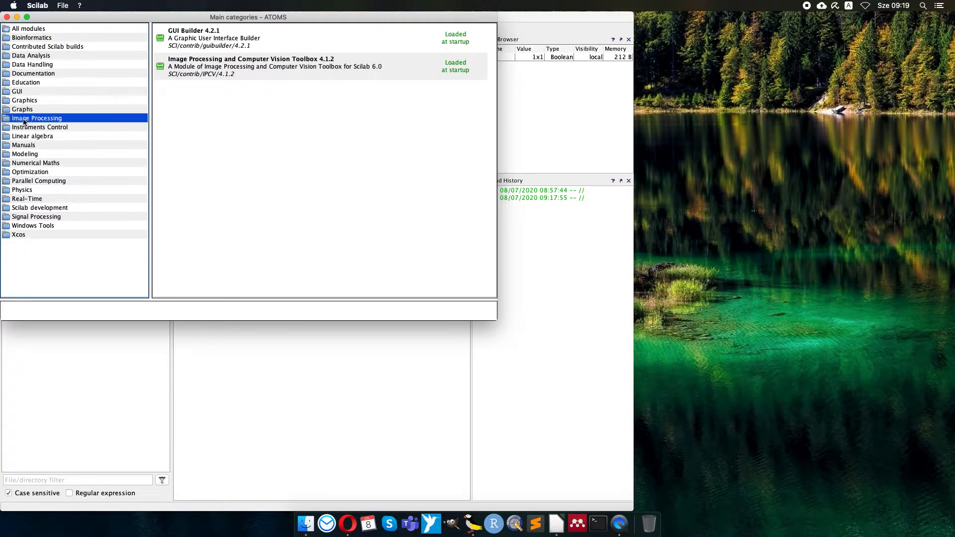
double_click(35, 118)
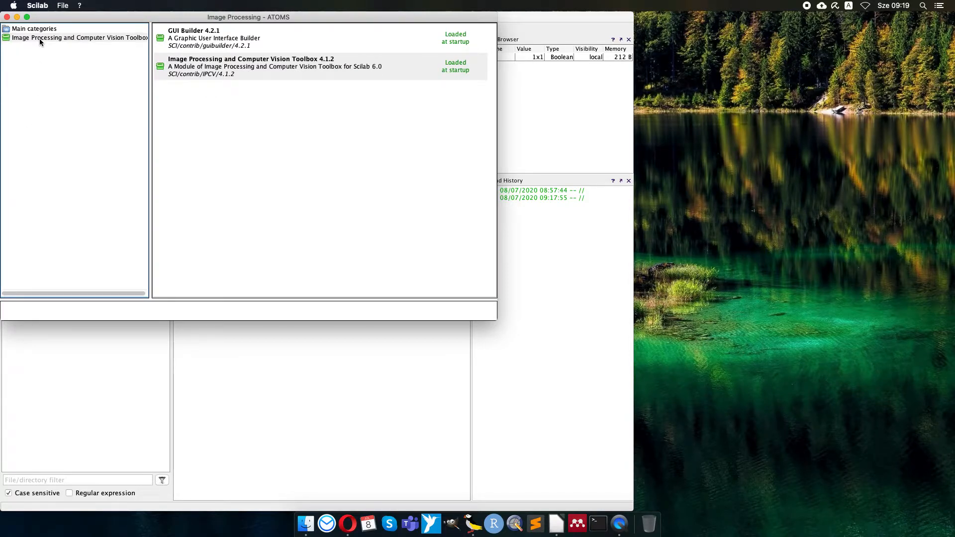
mouse_move(245, 116)
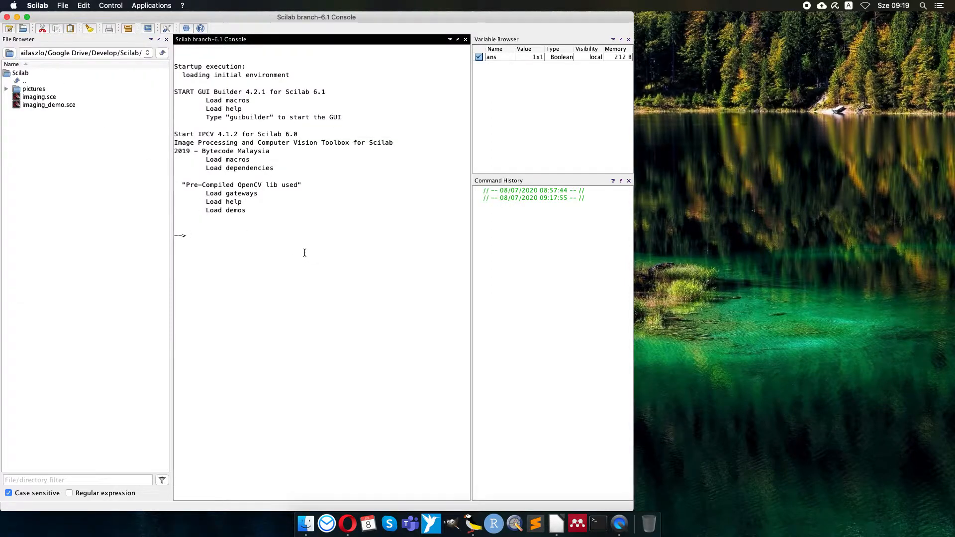
mouse_move(113, 219)
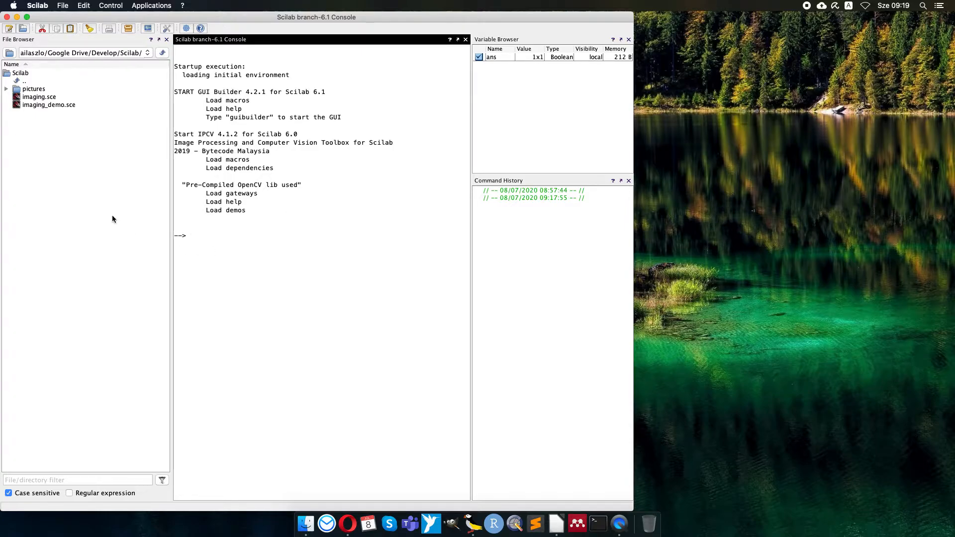
right_click(49, 104)
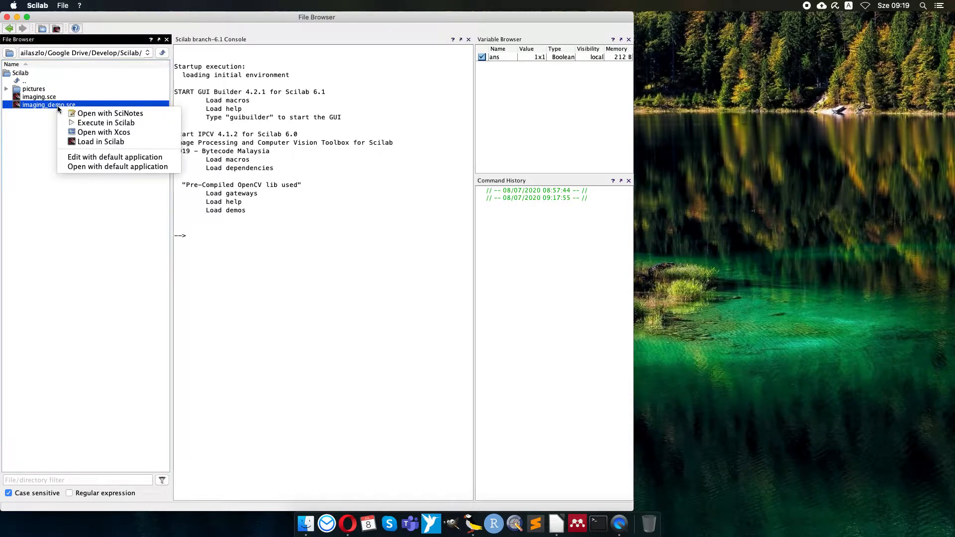
left_click(111, 112)
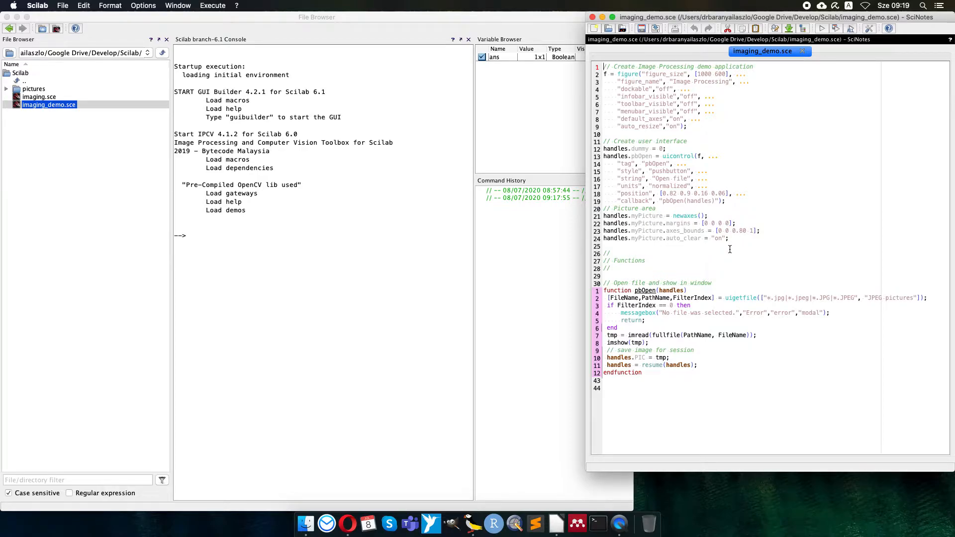
mouse_move(665, 334)
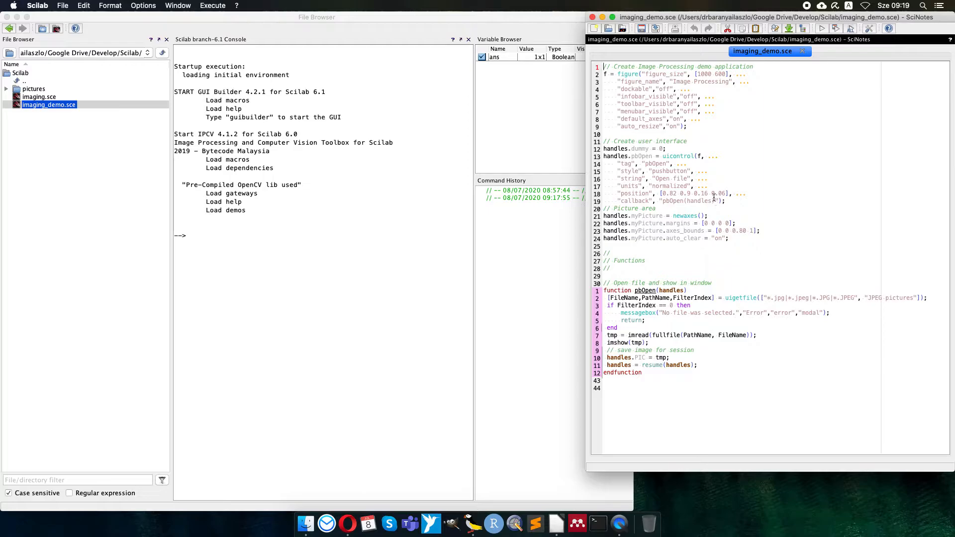
mouse_move(699, 268)
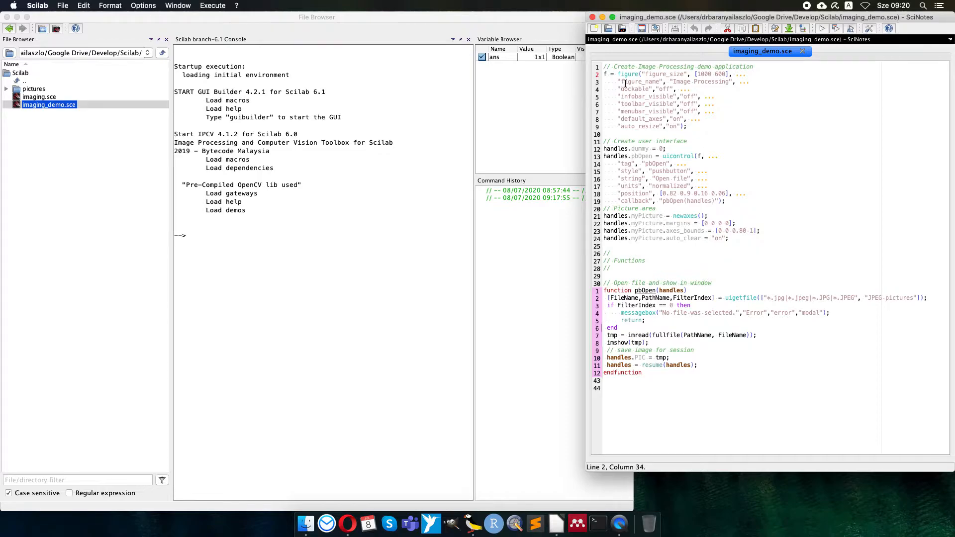
mouse_move(706, 82)
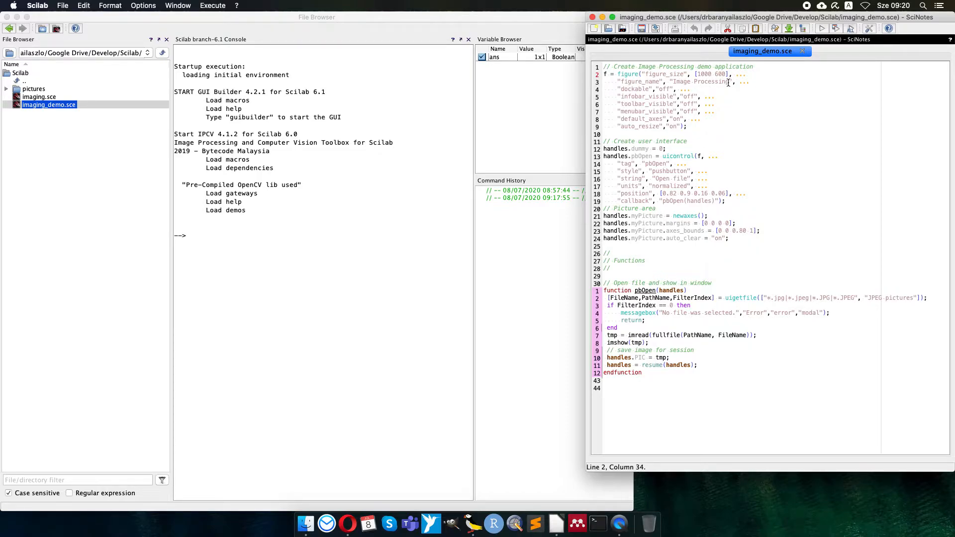
mouse_move(659, 89)
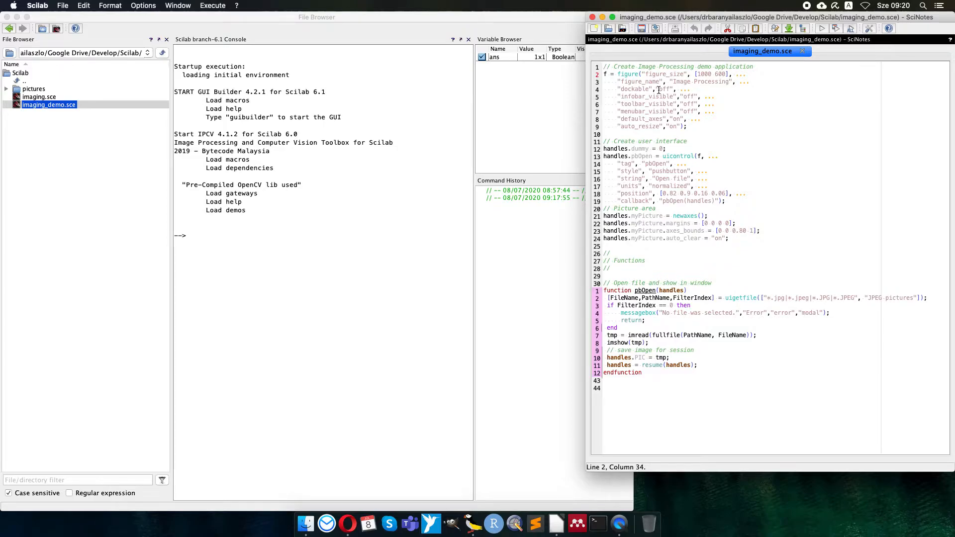
mouse_move(667, 89)
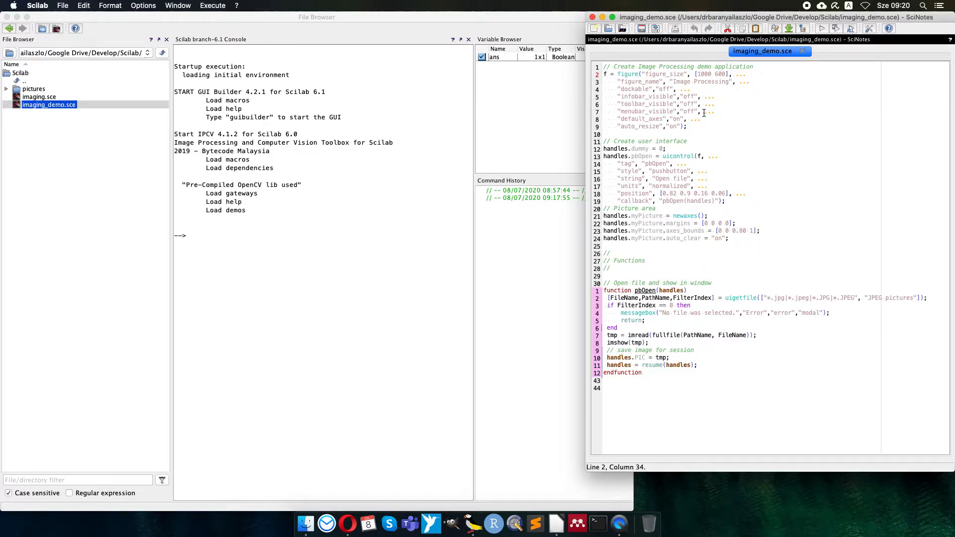
mouse_move(681, 119)
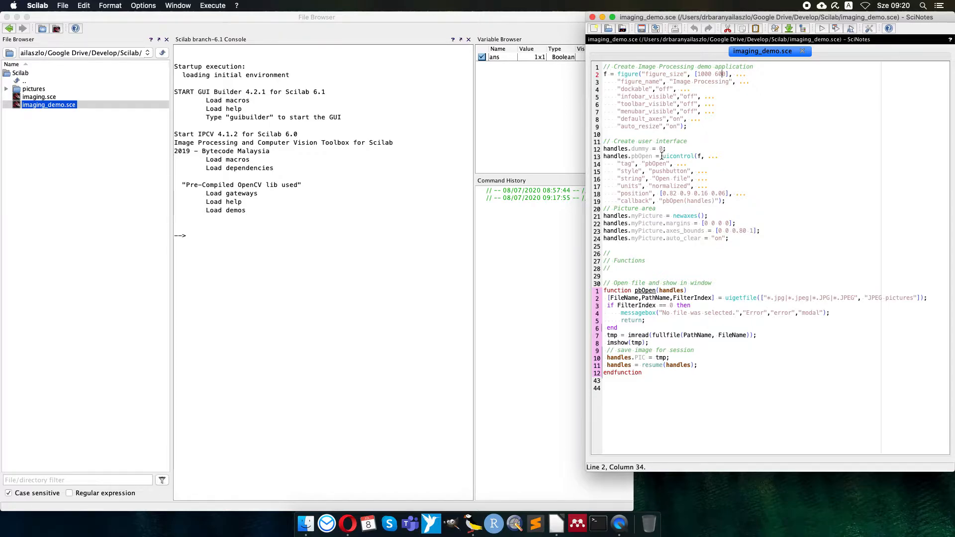
Highlight the pbOpen pushbutton definition lines in imaging_demo.sce, then clear the selection
left_click_drag(660, 156, 745, 203)
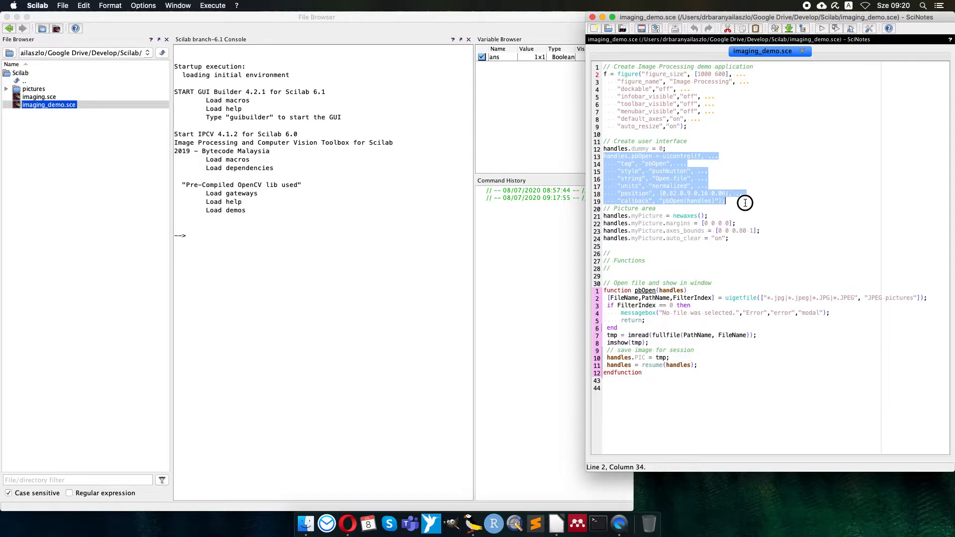
left_click(725, 200)
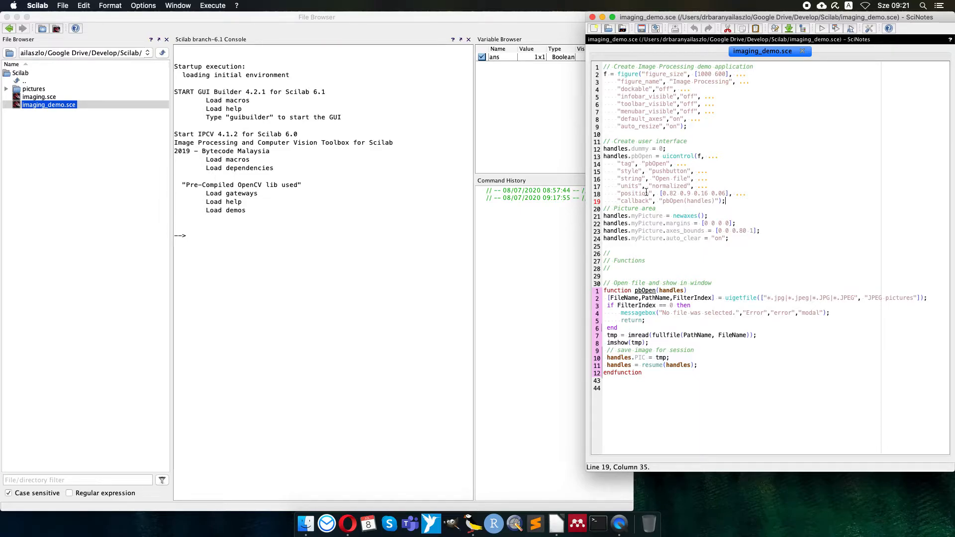
mouse_move(692, 186)
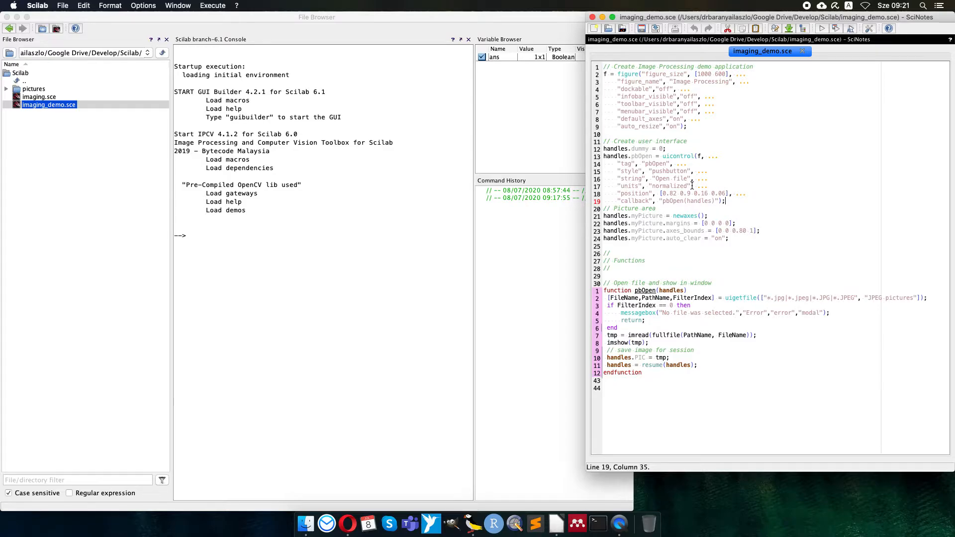
mouse_move(648, 186)
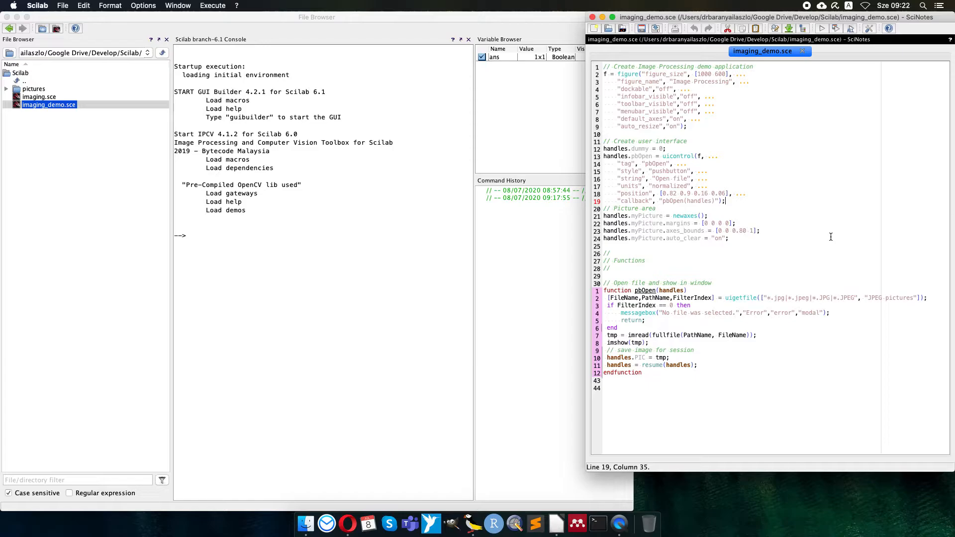
mouse_move(740, 193)
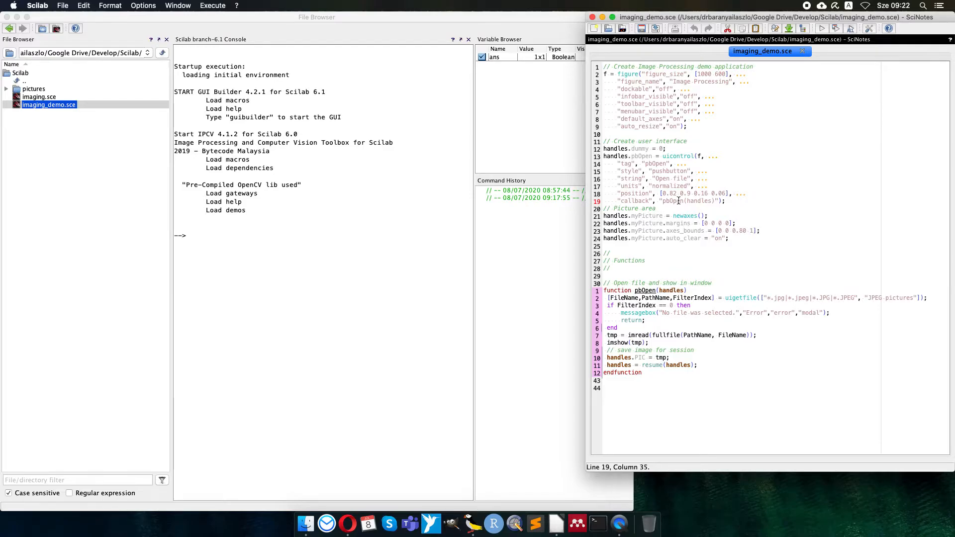
mouse_move(691, 201)
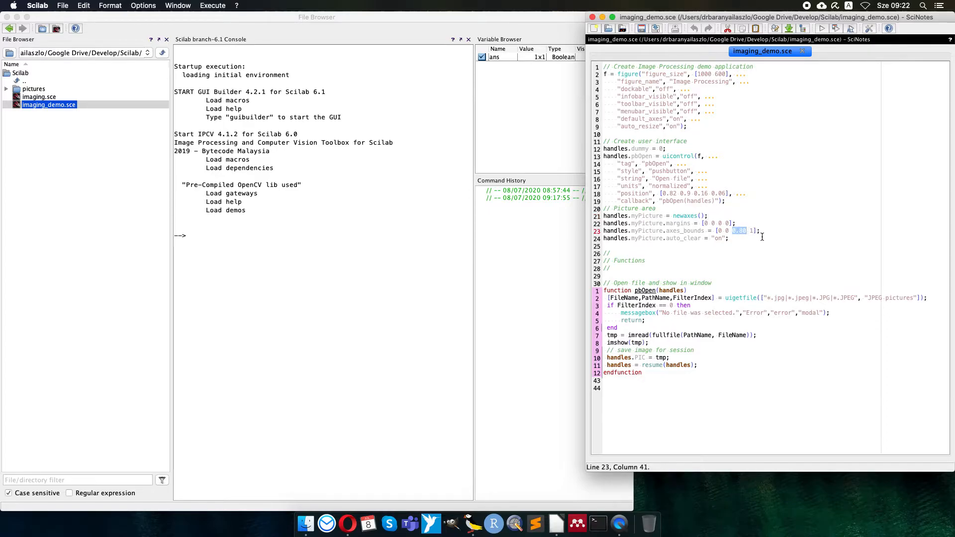
Change the picture area's axes_bounds width to 0.80 so it reads [0 0 0.80 1]
type("0.80")
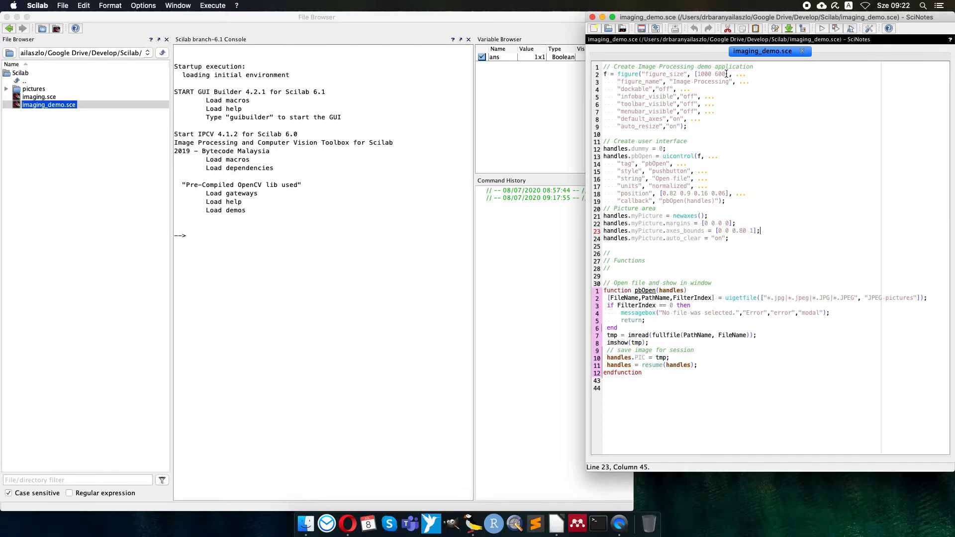
mouse_move(806, 220)
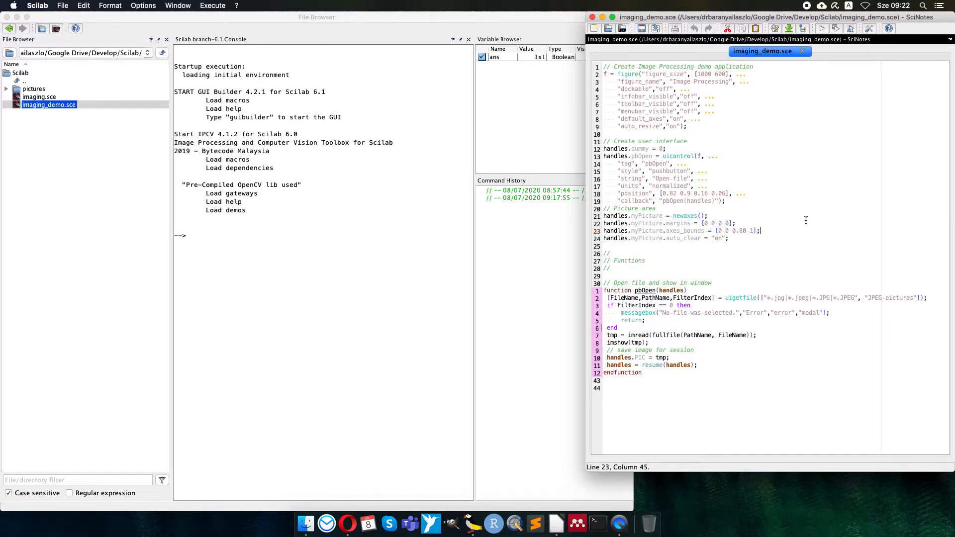
mouse_move(695, 251)
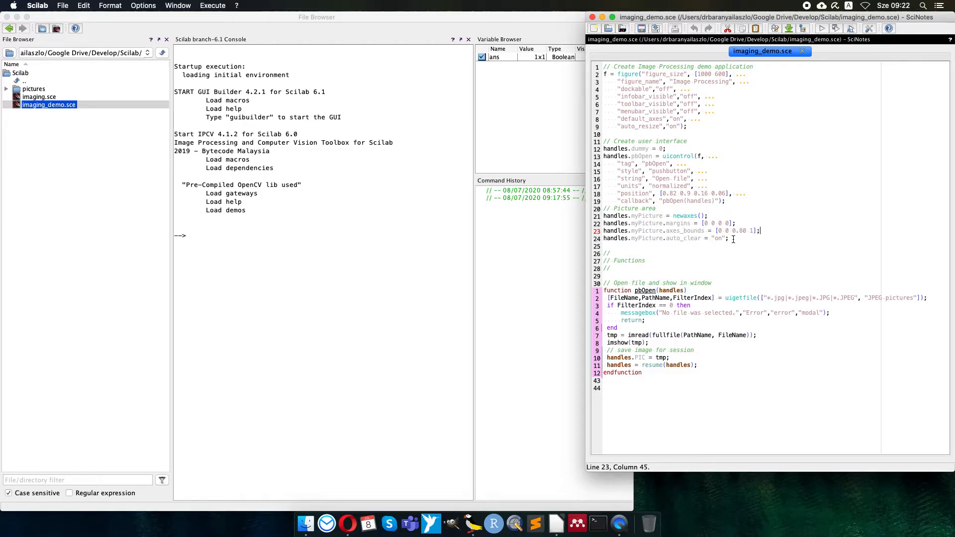
mouse_move(704, 253)
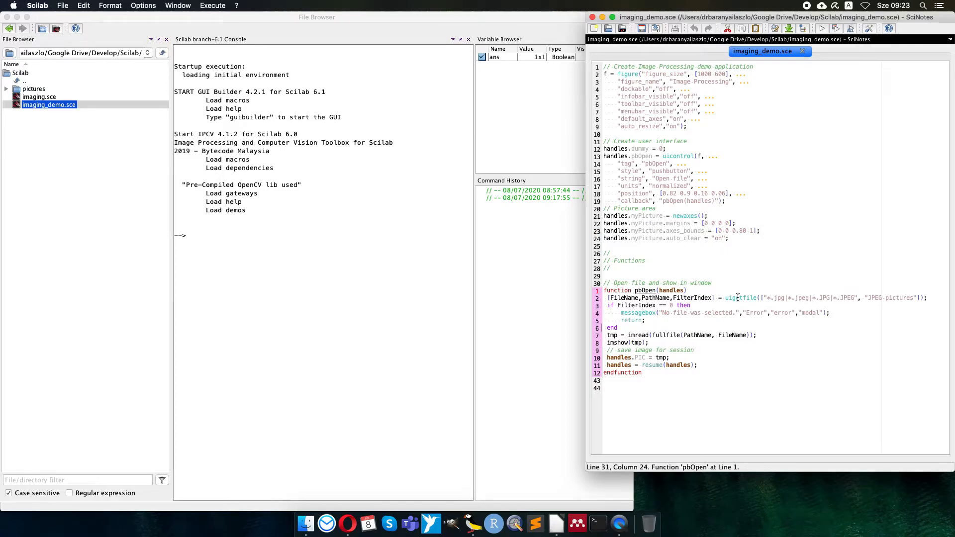
mouse_move(756, 298)
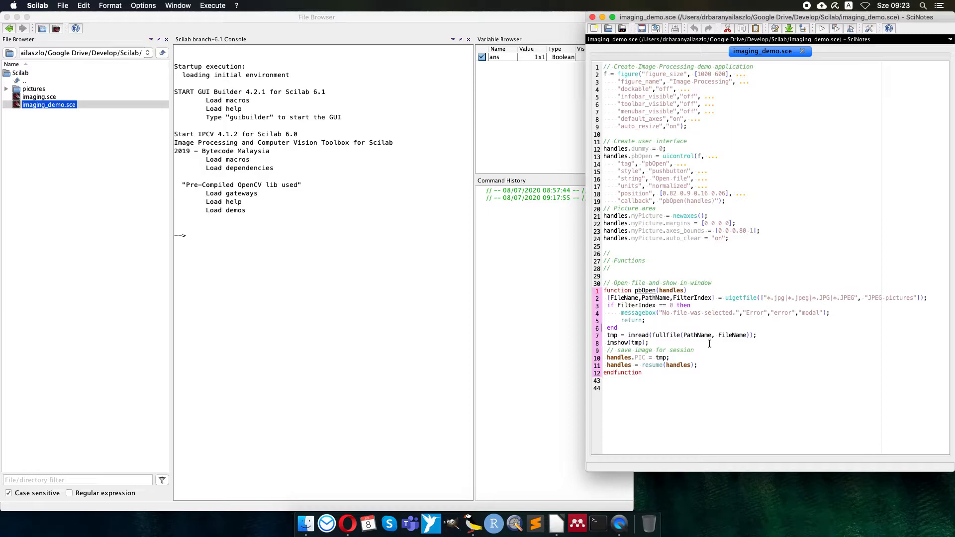
mouse_move(733, 342)
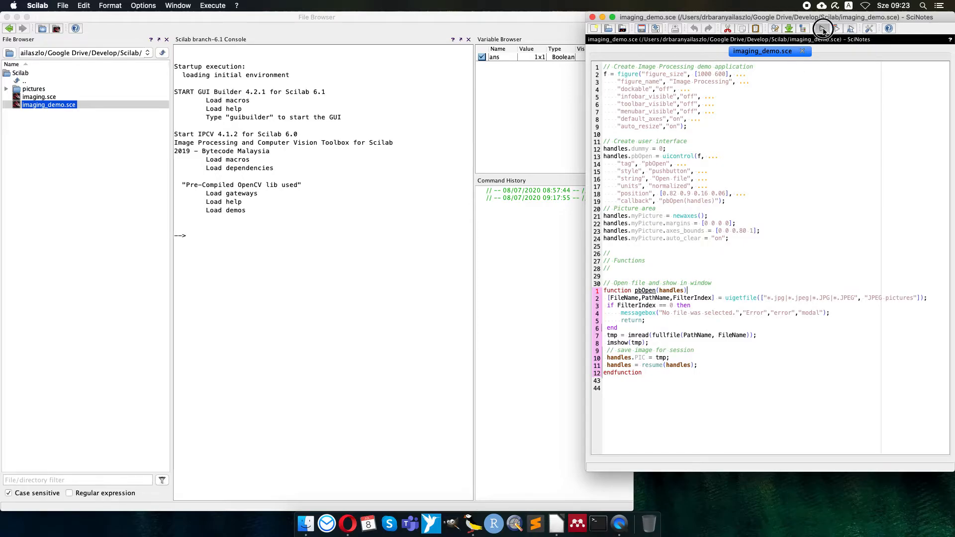
Run the demo, load the tomato JPEG via Open file, then return to SciNotes and select the Open file button block
left_click(822, 28)
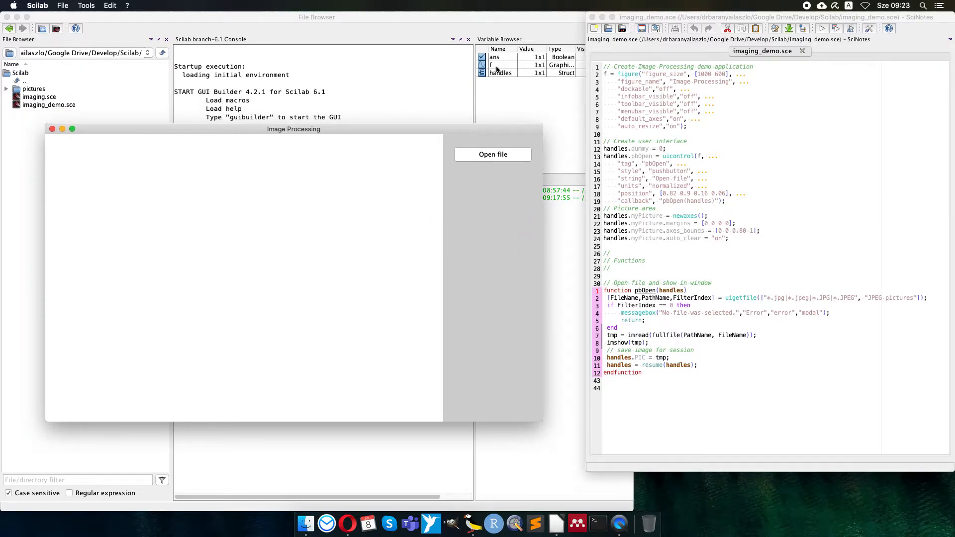
mouse_move(506, 75)
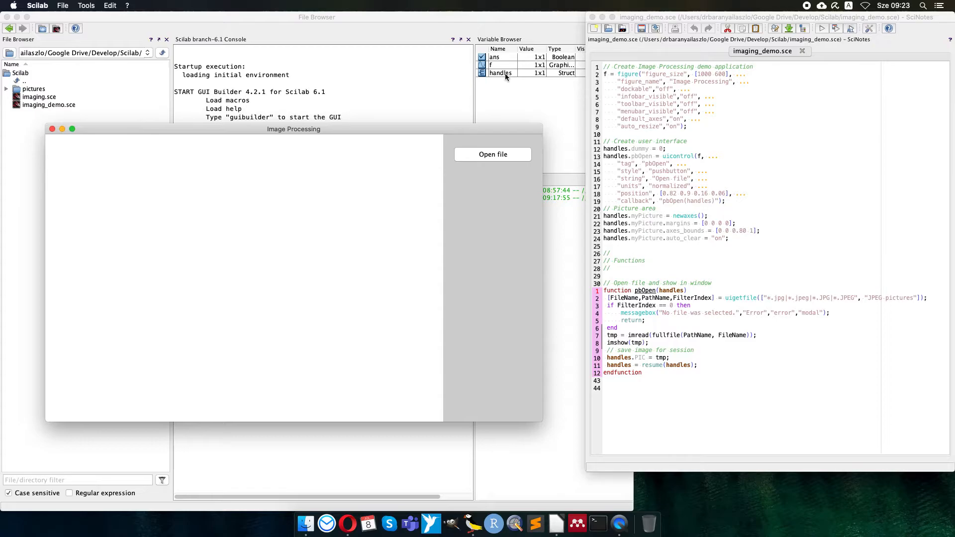
left_click(493, 154)
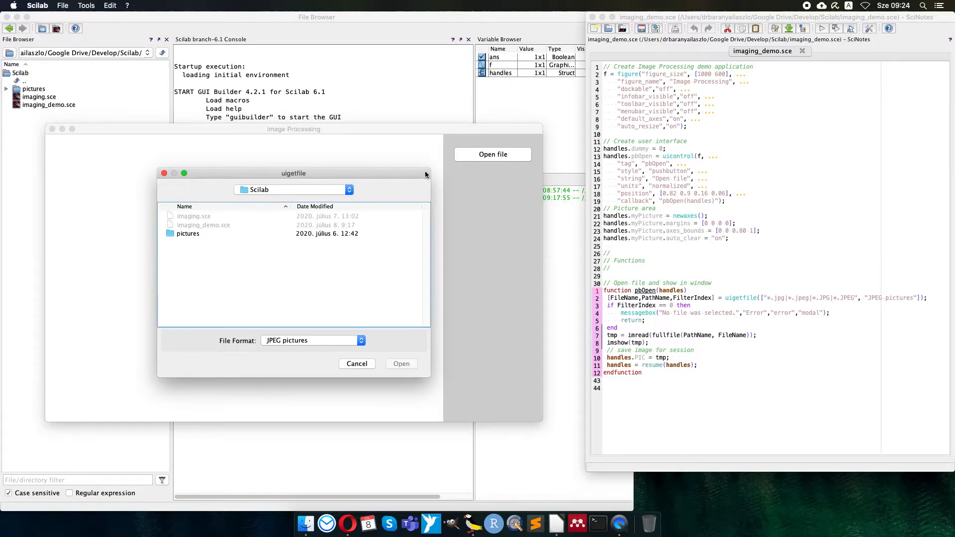
left_click(357, 364)
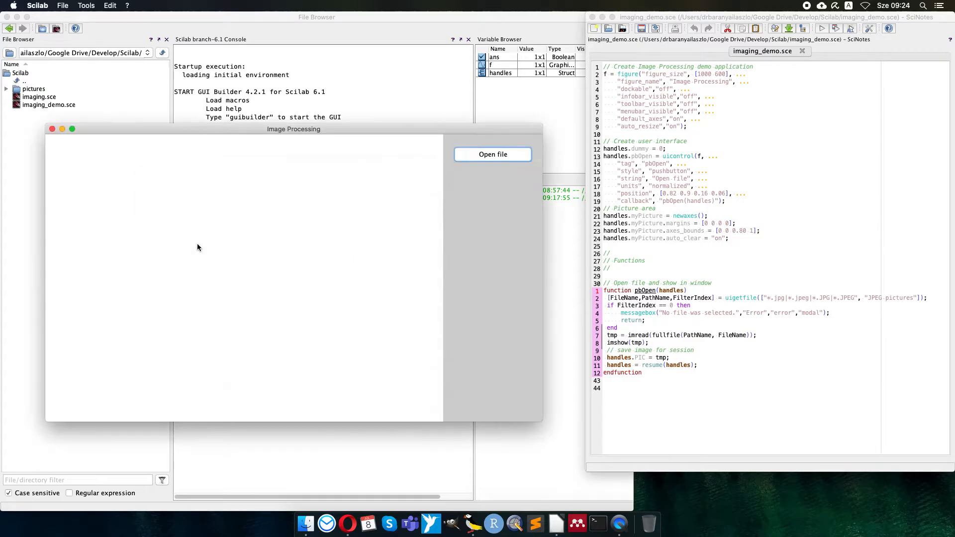
left_click(492, 154)
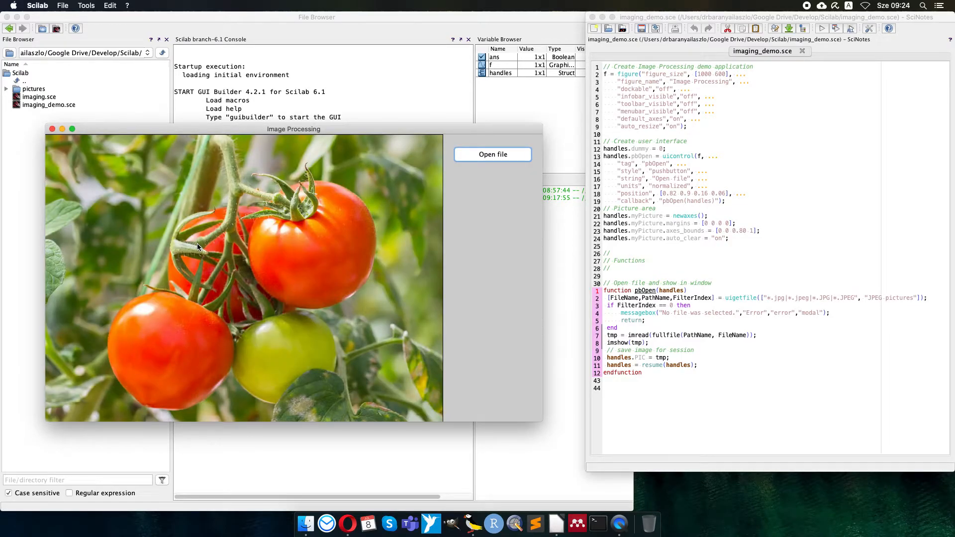
mouse_move(280, 413)
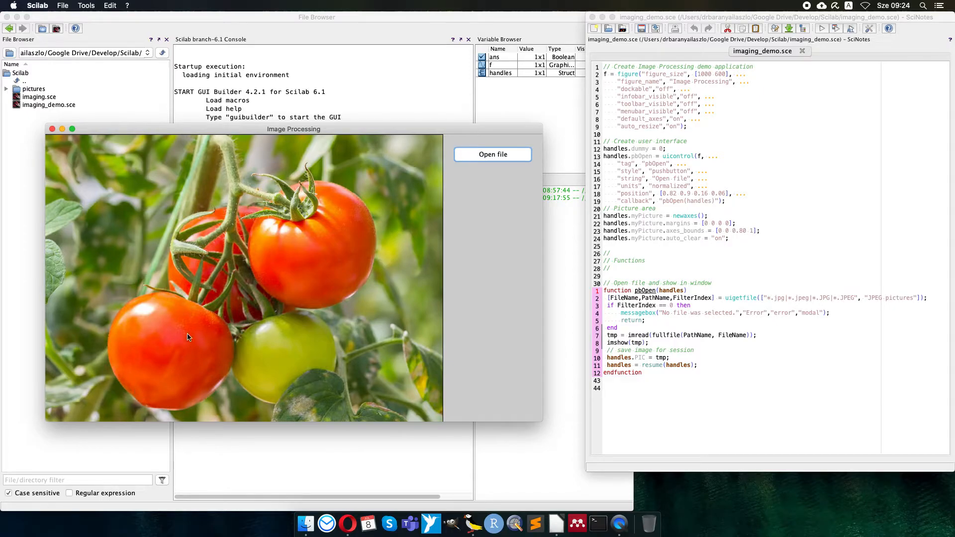
mouse_move(324, 240)
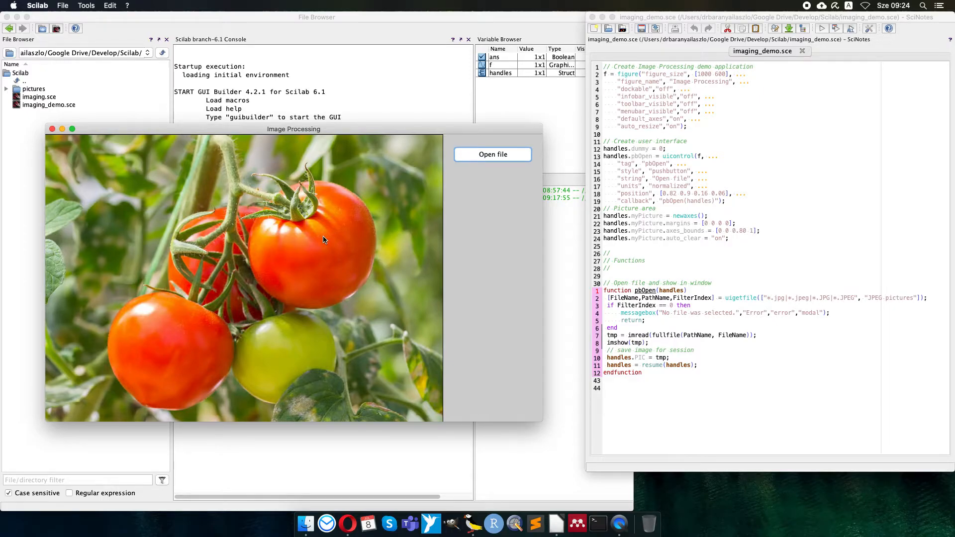
mouse_move(507, 98)
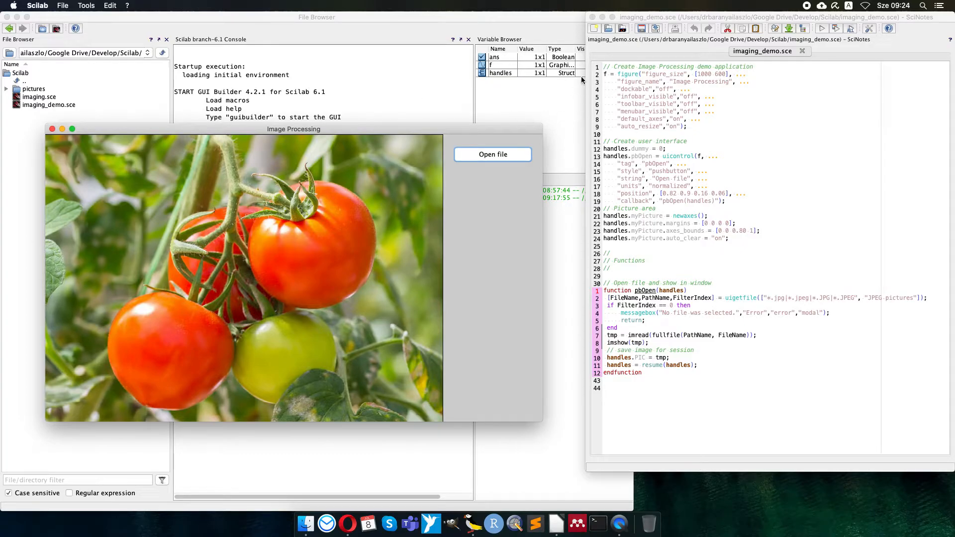
mouse_move(545, 97)
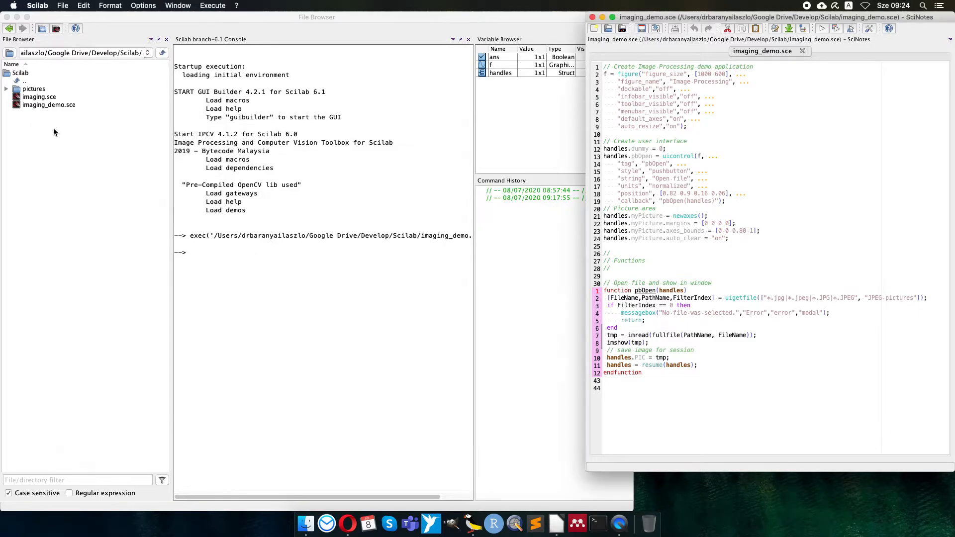
left_click(689, 256)
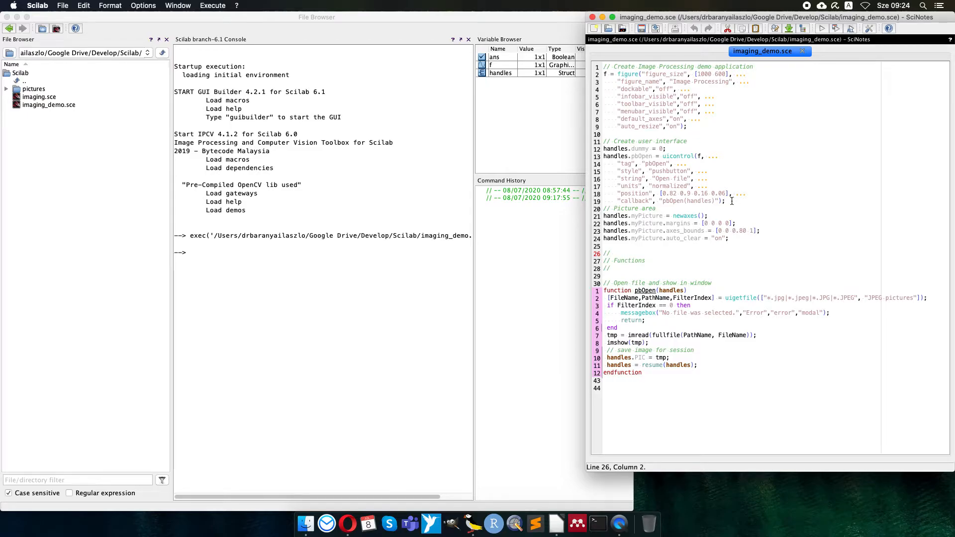
left_click_drag(605, 156, 722, 201)
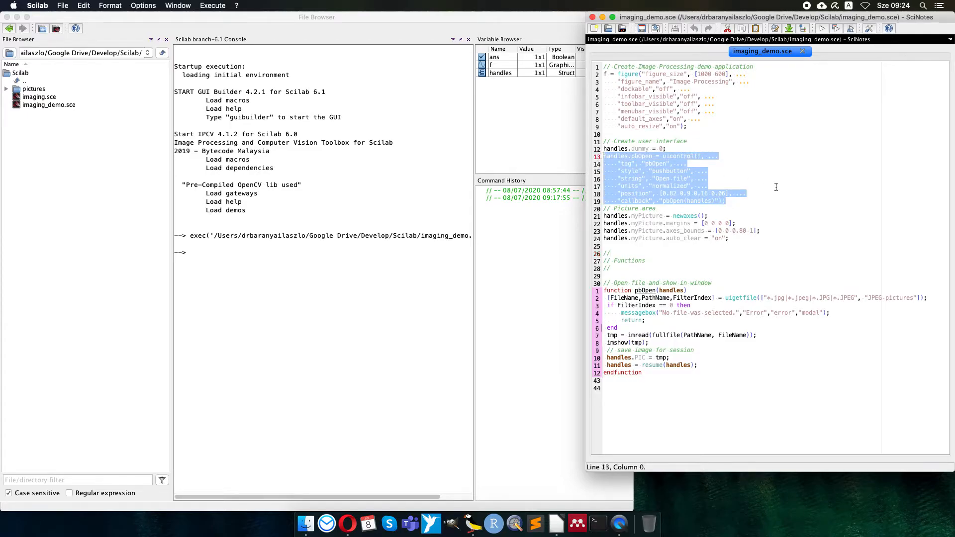
Paste a copy of the button block below and rename it handles.pbNormalize with tag pbNormalize and string Normalize
left_click(742, 201)
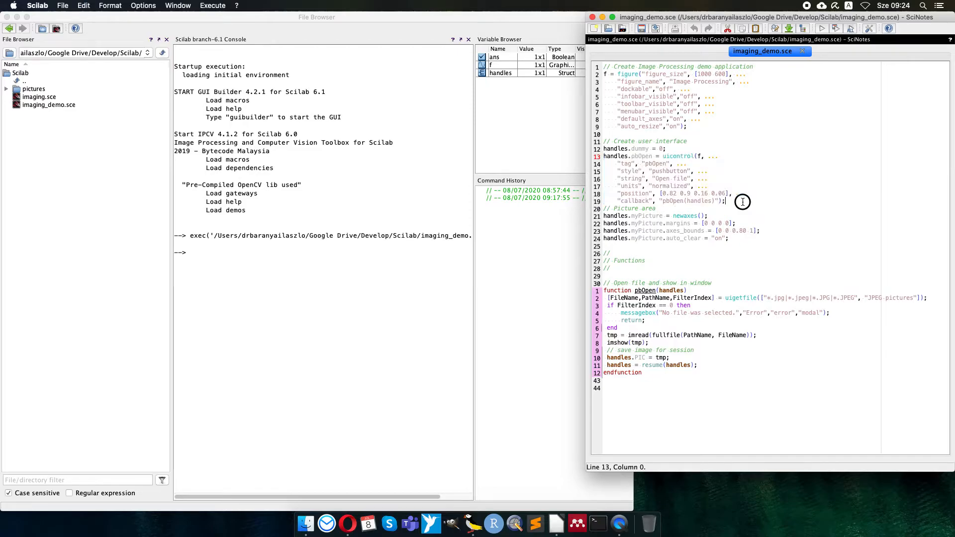
key("Return")
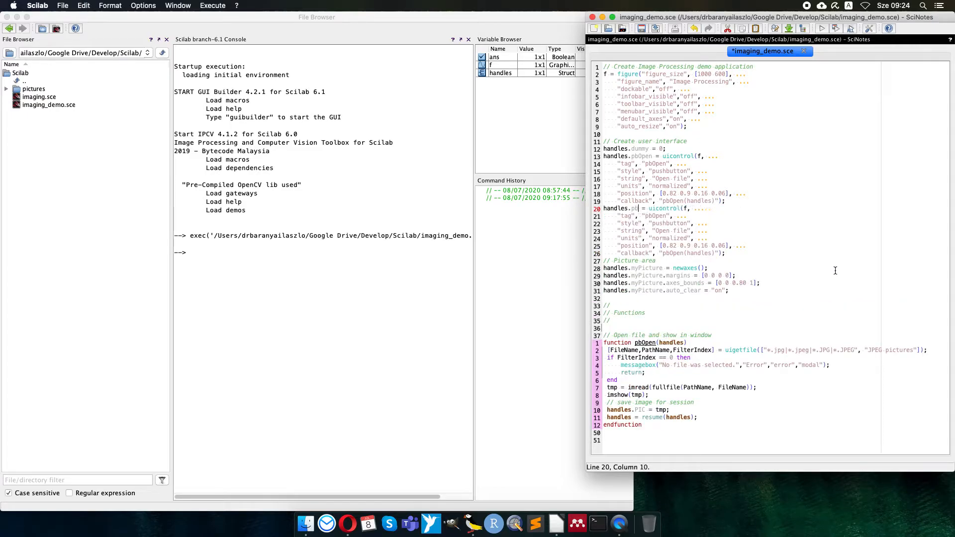
type("Normalize")
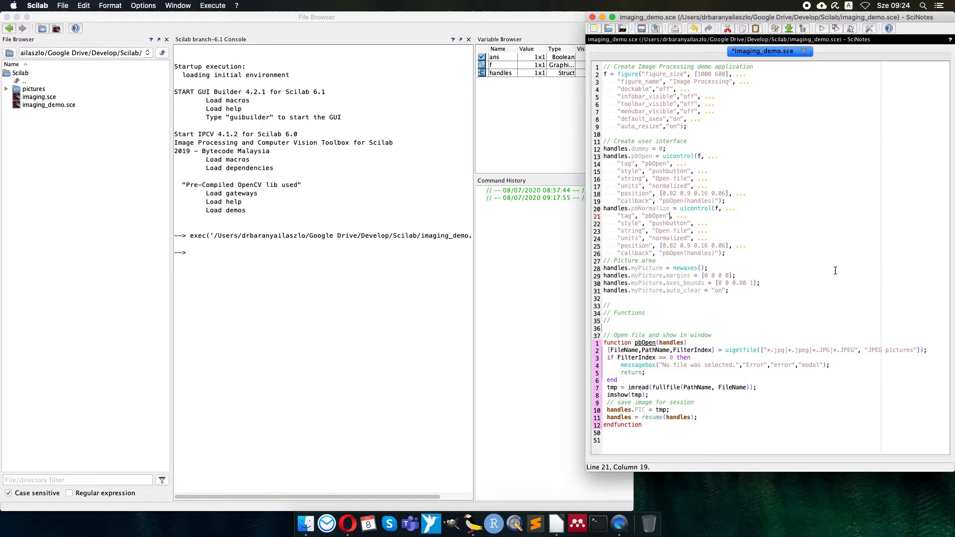
key("Backspace")
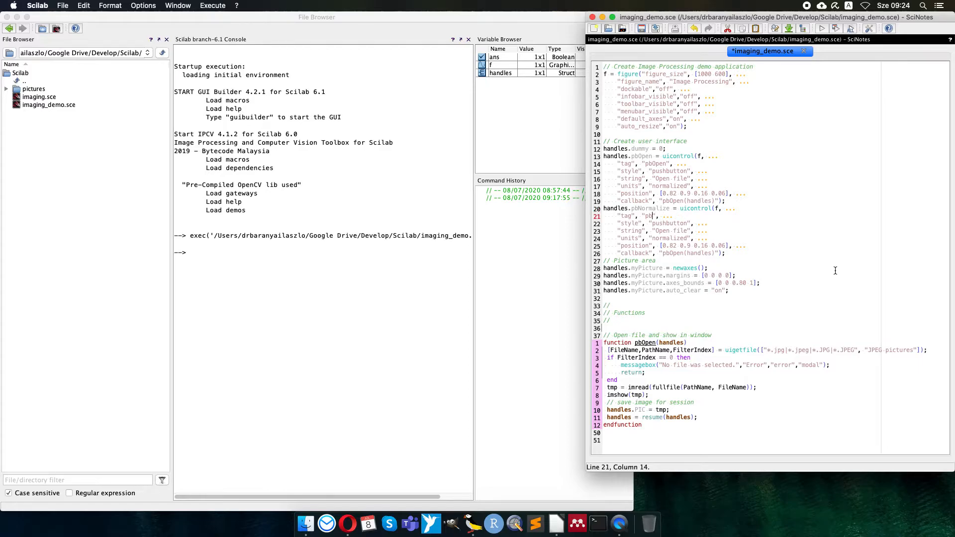
type("Normlaize")
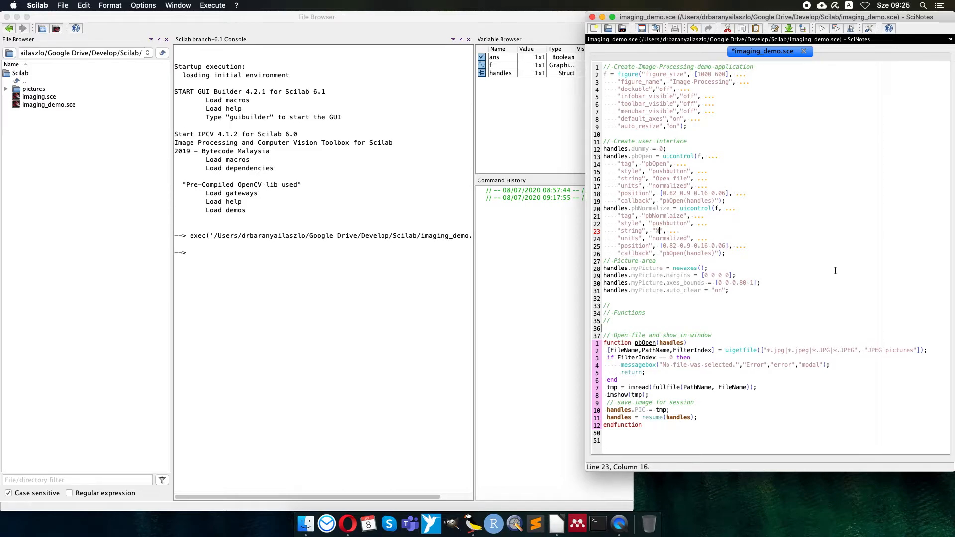
type("ormalize")
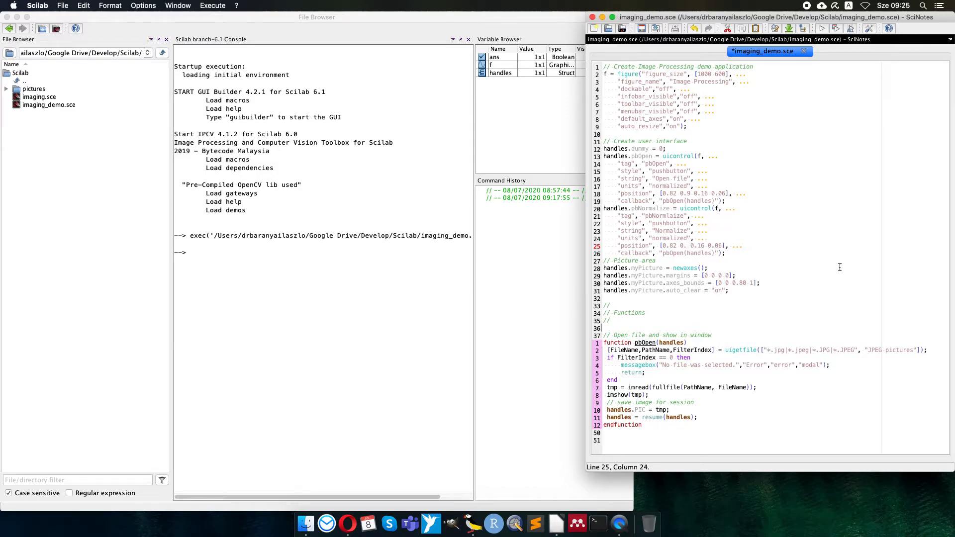
mouse_move(709, 246)
type("82")
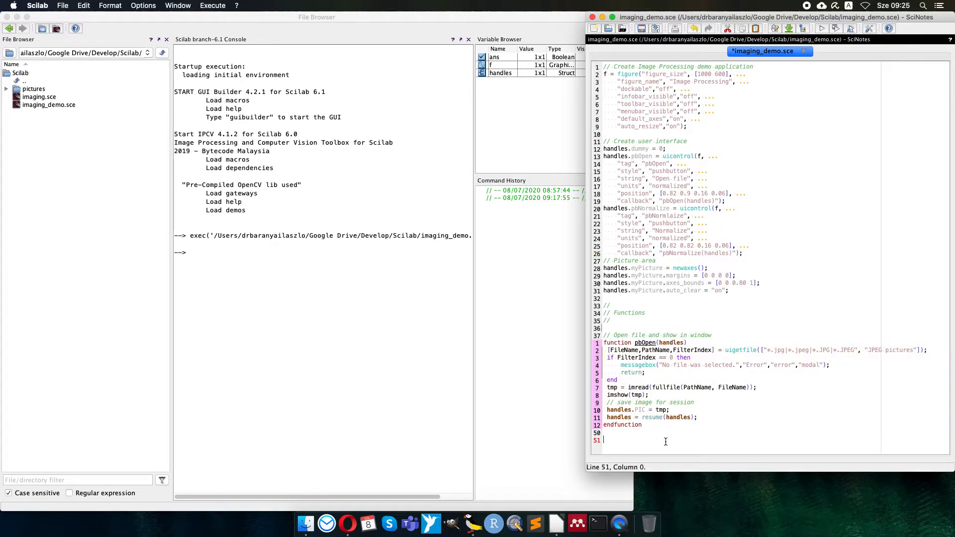
Write an empty function pbNormalize(handles) with a return; placeholder body
type("function p(")
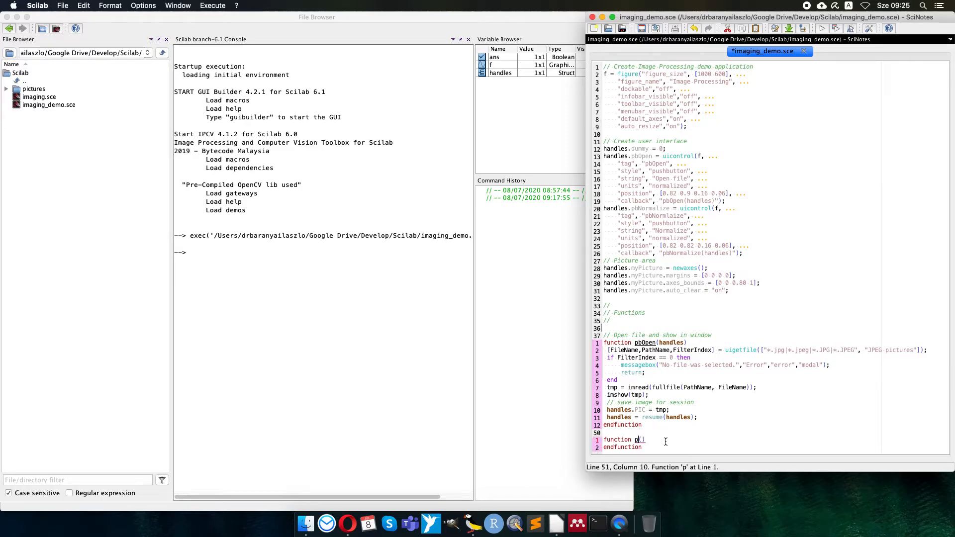
type("bNor")
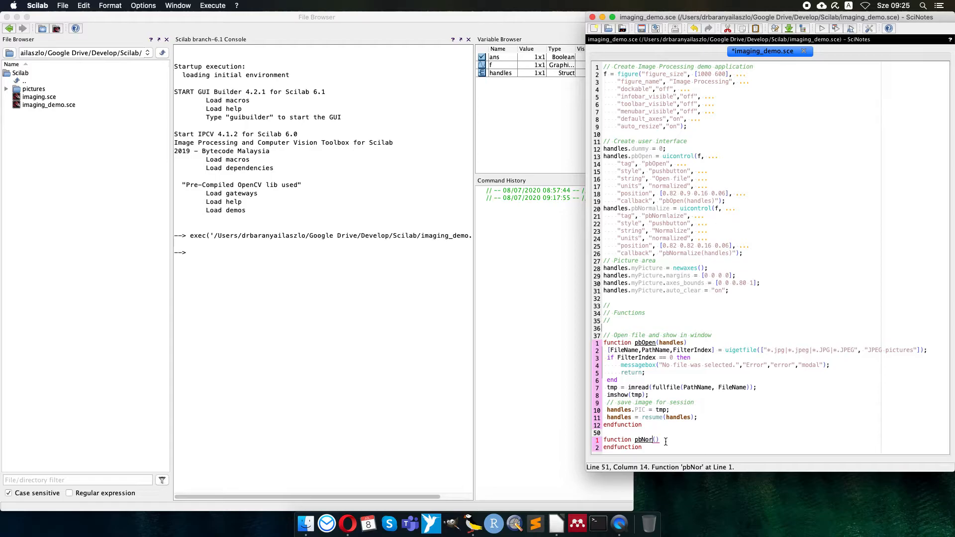
type("malize")
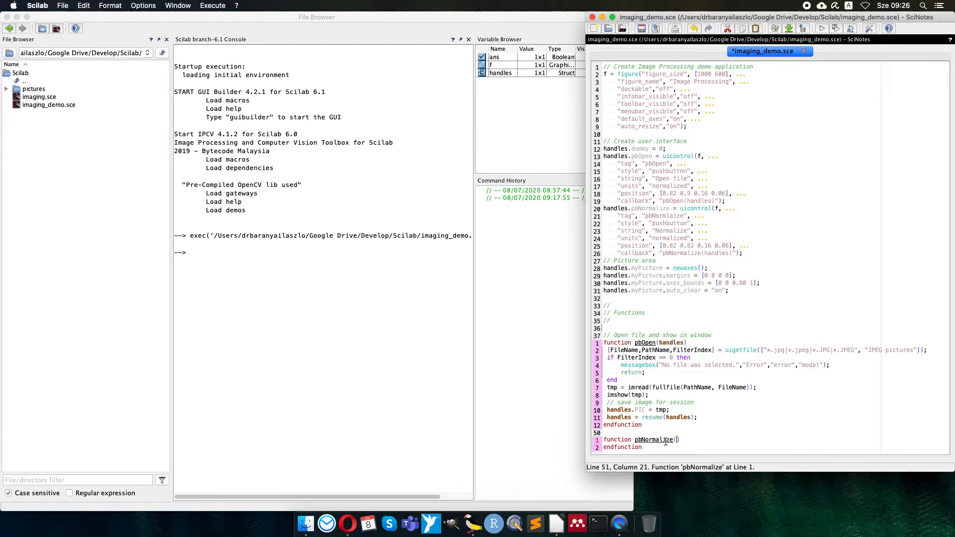
type("handles")
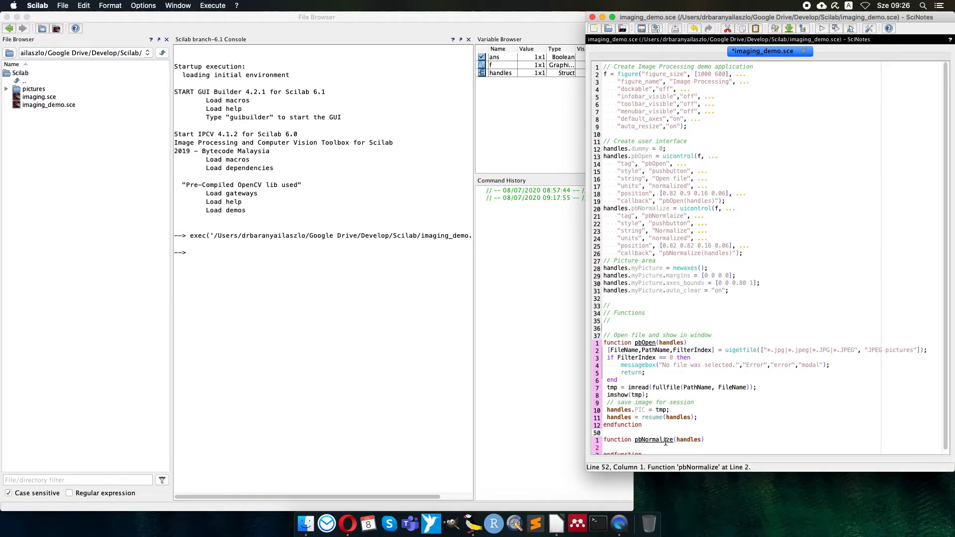
type("r")
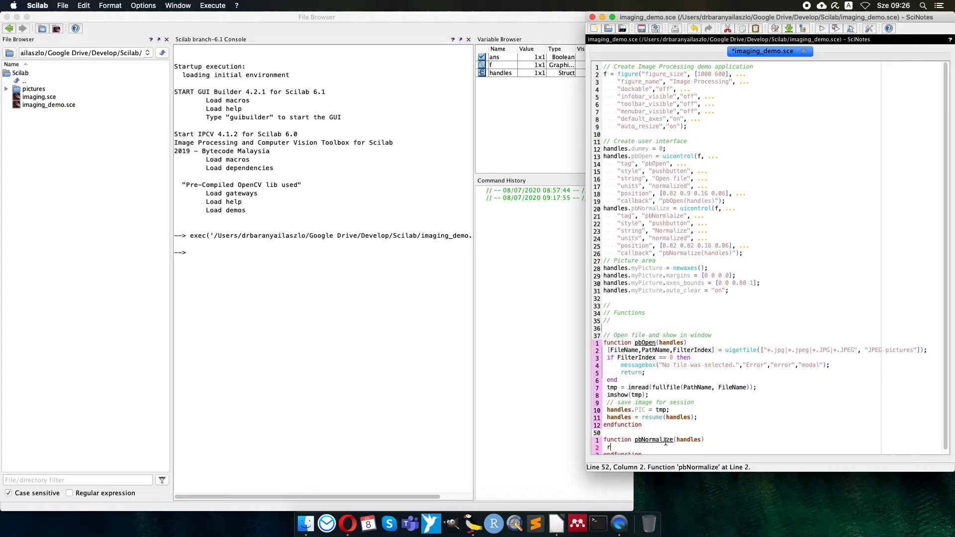
type("eturn;")
type("//")
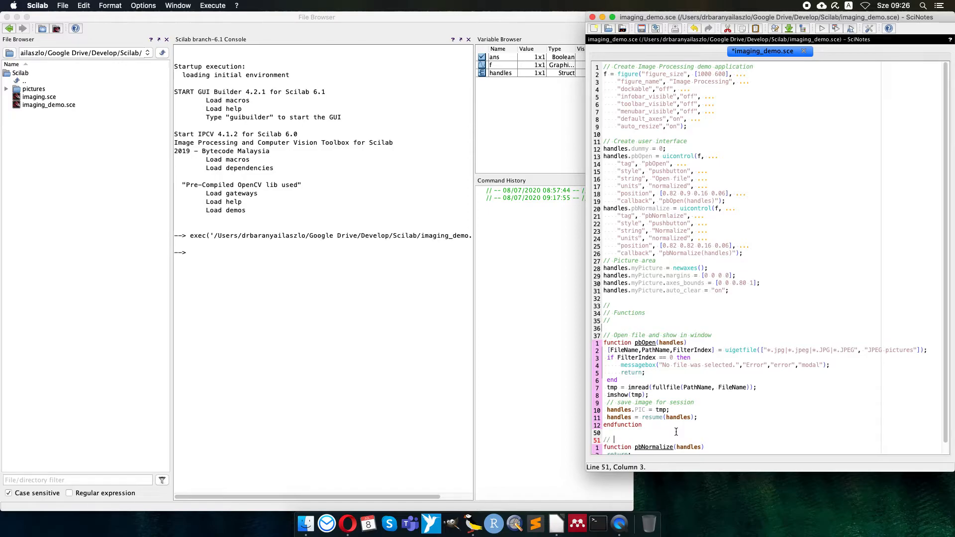
Add the '// Color normalization' comment above it and remove the placeholder return
type("Color normalization")
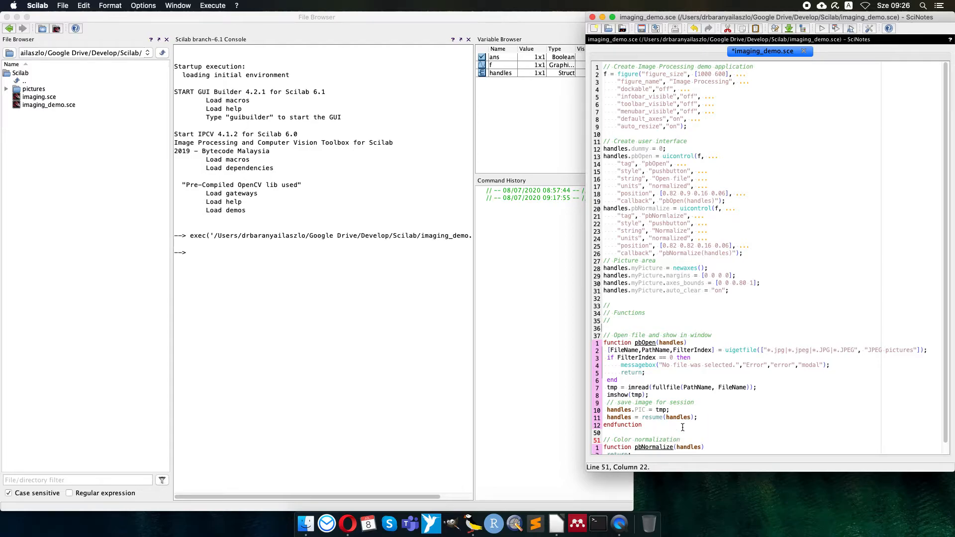
scroll("down", 3)
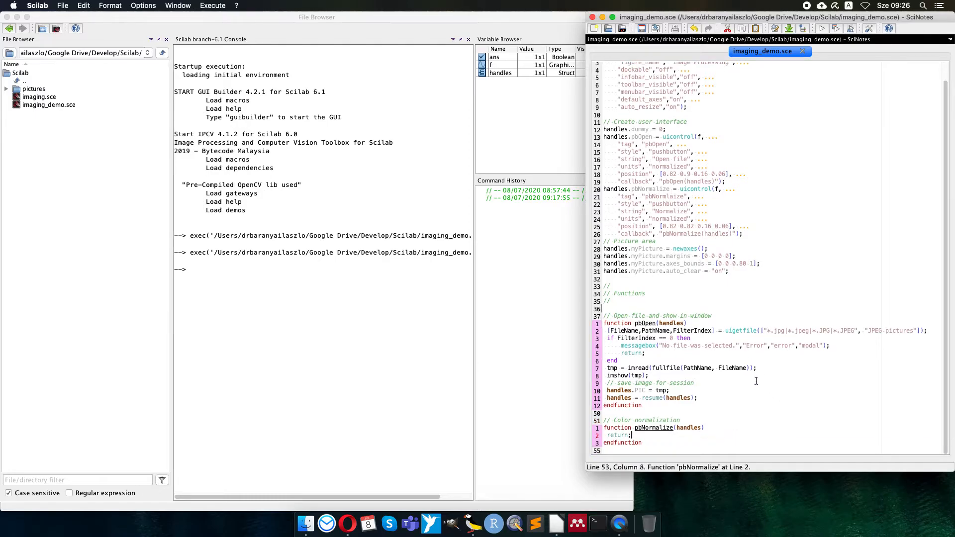
key("Backspace")
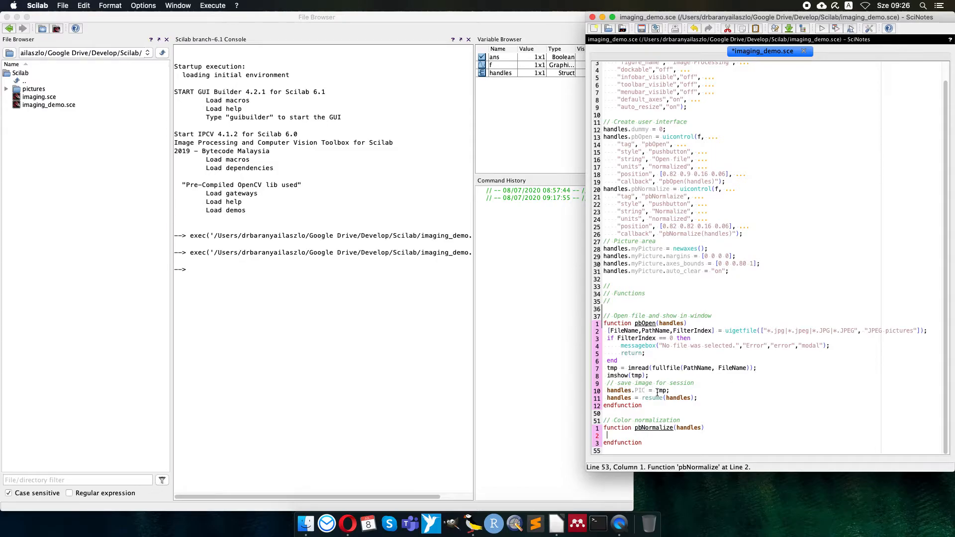
mouse_move(765, 411)
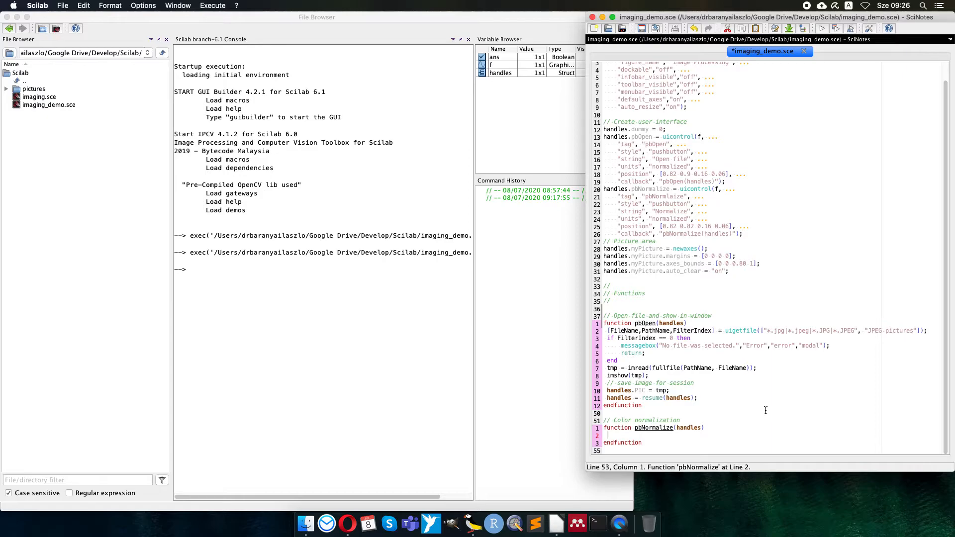
Load the stored picture into tmp with tmp = handles.PIC; inside pbNormalize
type("tmp =")
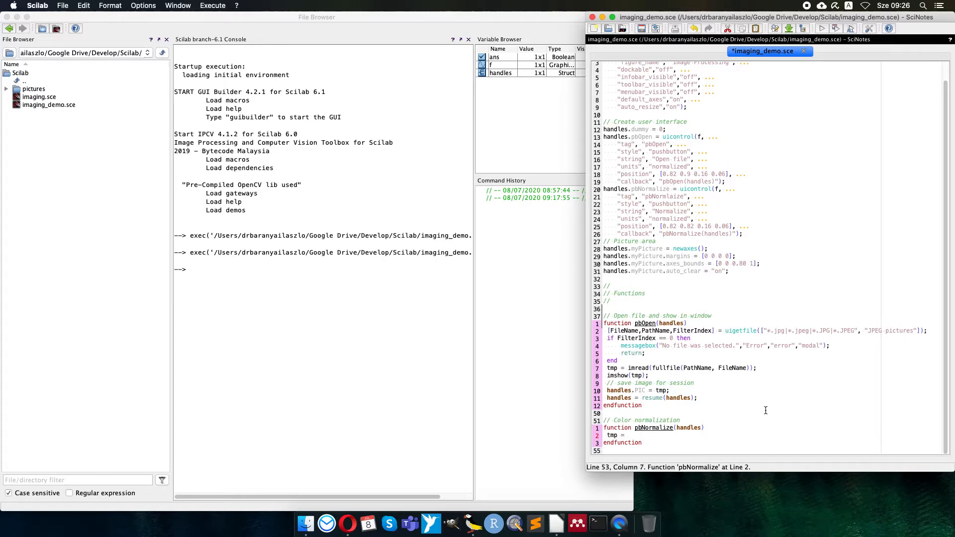
type("handles.")
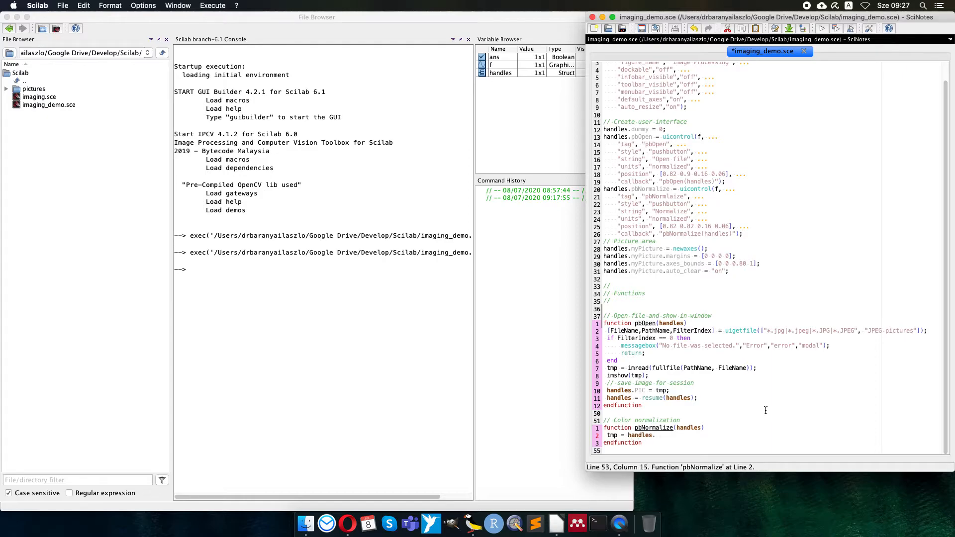
type("PIC;")
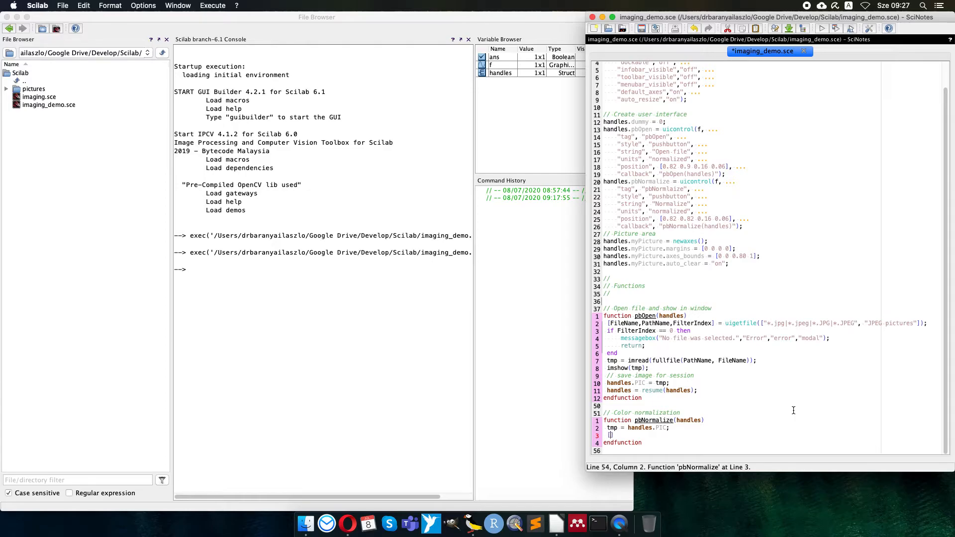
Read the picture dimensions with [Height,Width,Layers] = size(tmp);
type("H")
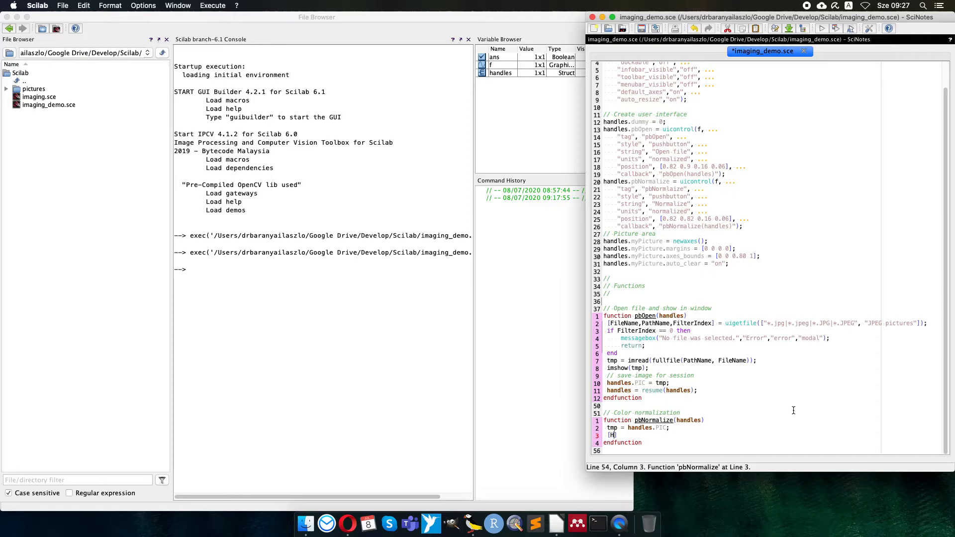
type("eight,Width,")
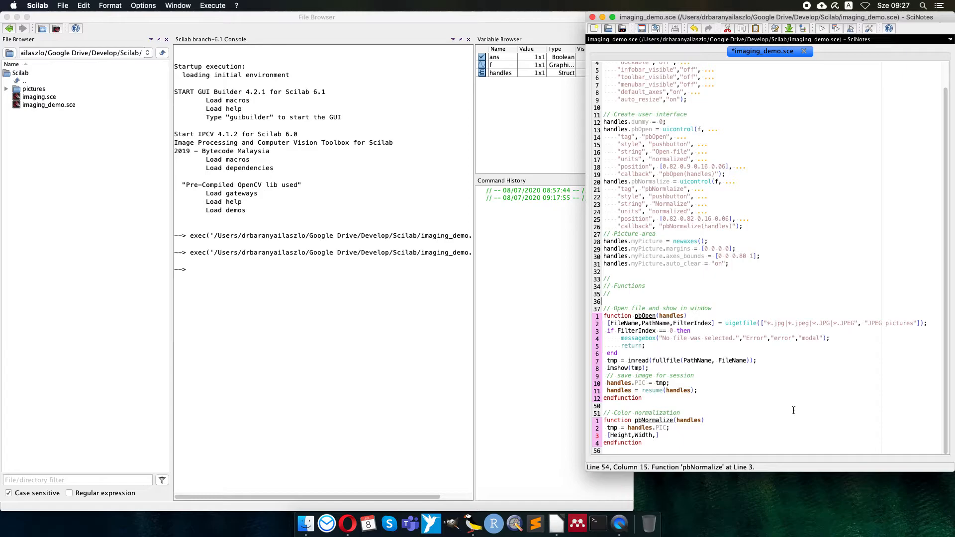
type("Layers")
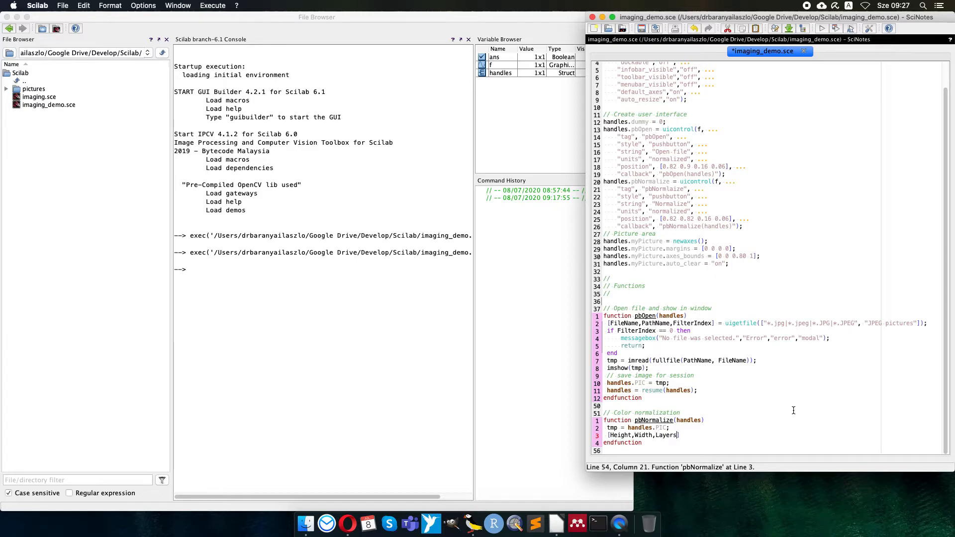
type("=")
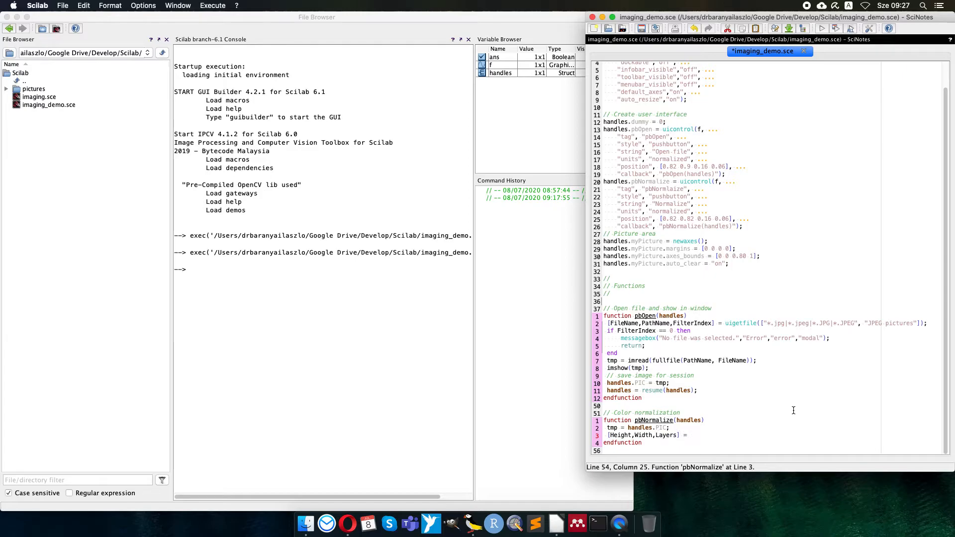
type("size()")
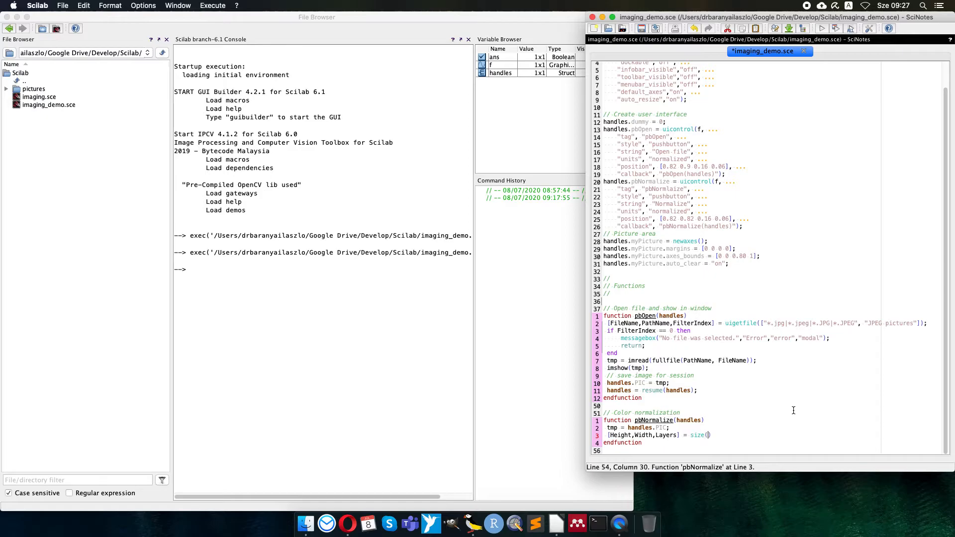
type("tmp")
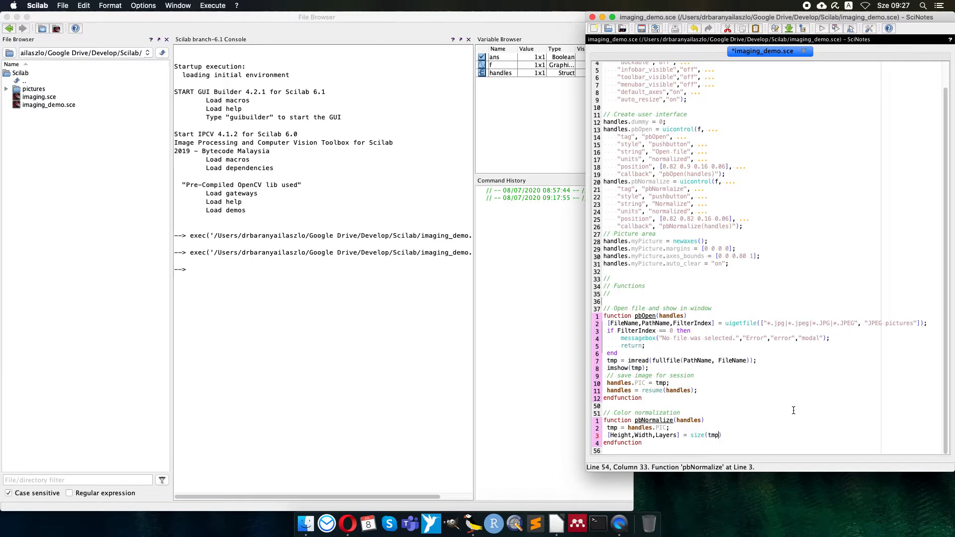
type(";")
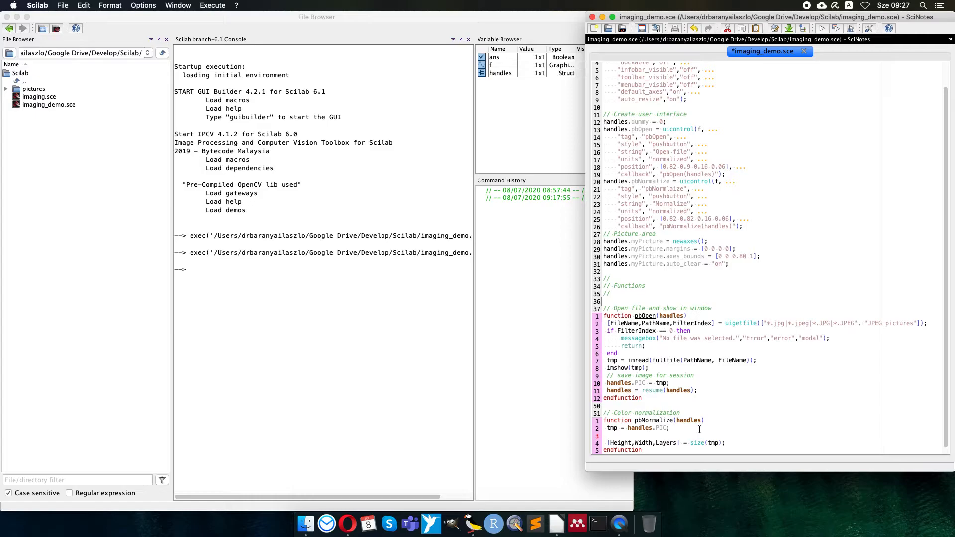
Add Layers = 0; before size() and an if Layers == 0 block showing 'Non-color image matrix.' and returning
type("Layers")
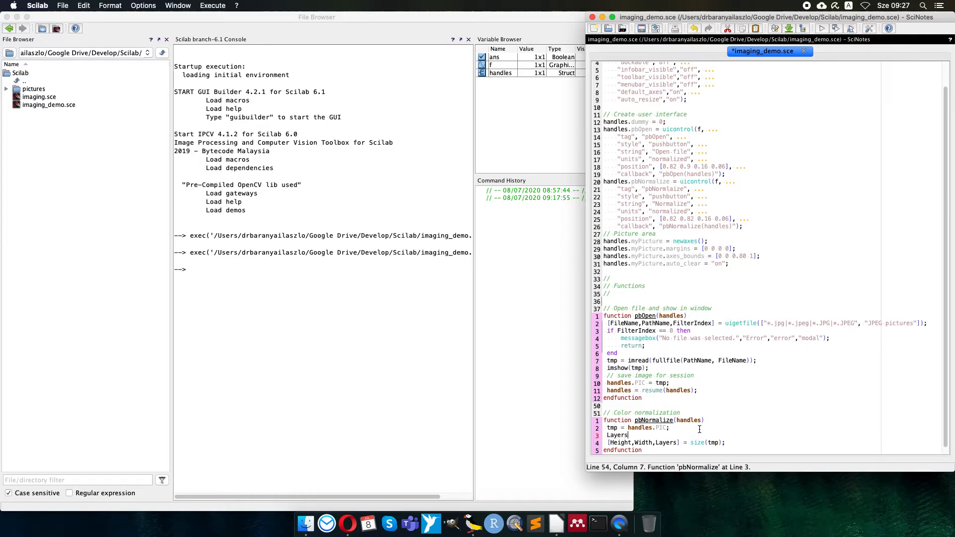
type("= 0;")
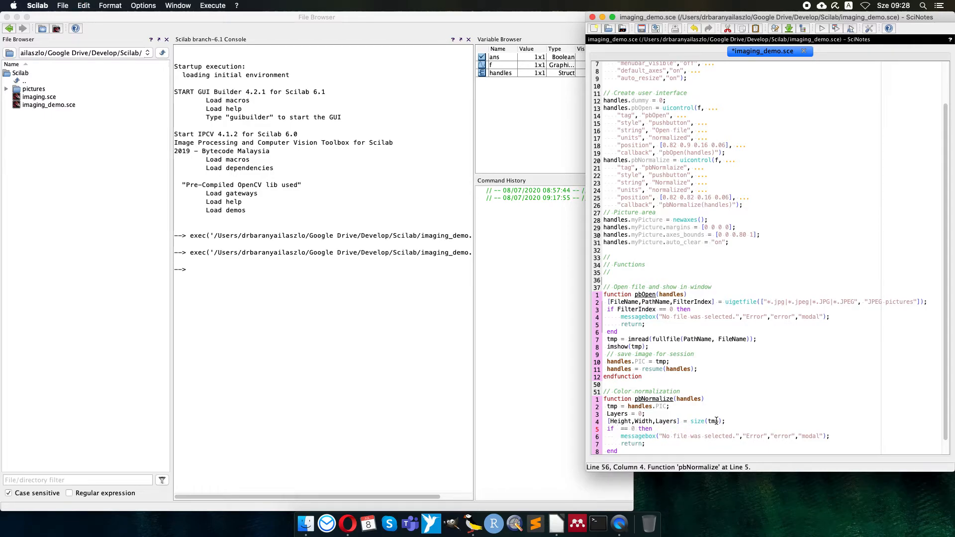
type("Layers")
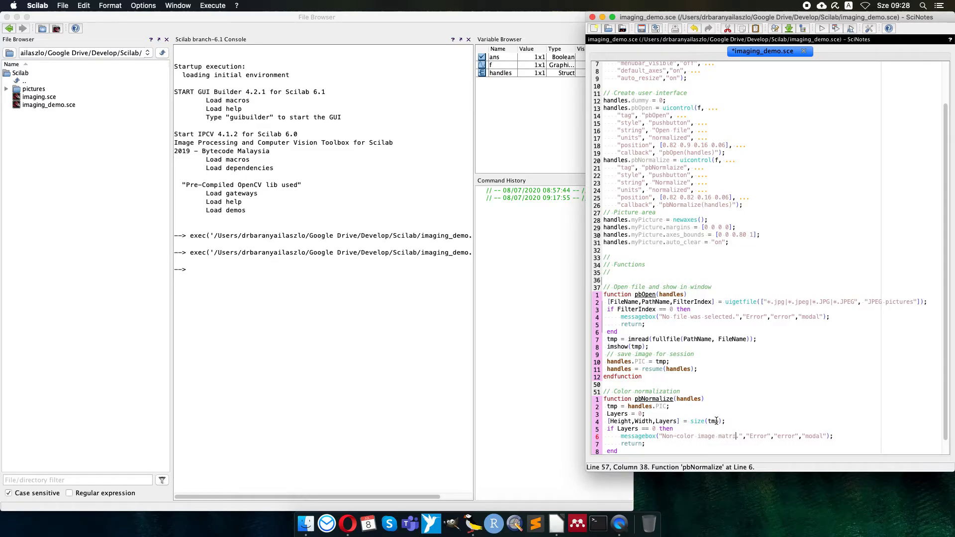
type("endfunction")
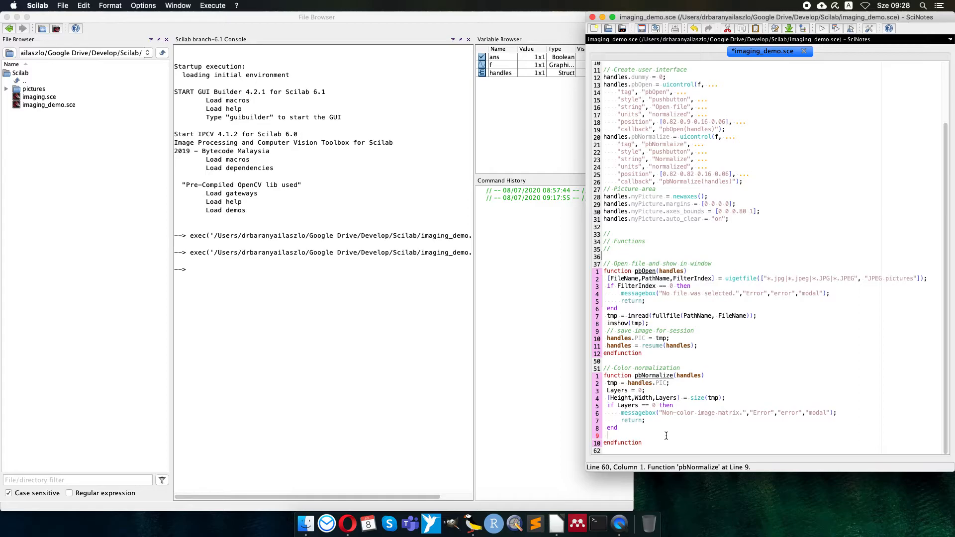
Store the first colour channel as doubles with pr = double(tmp(:,:,1));
type("pr =")
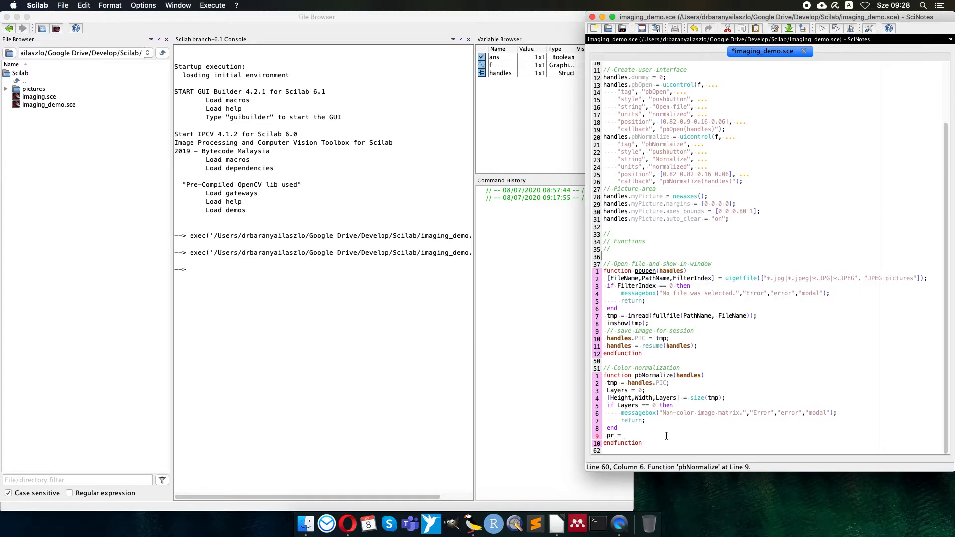
type("double()")
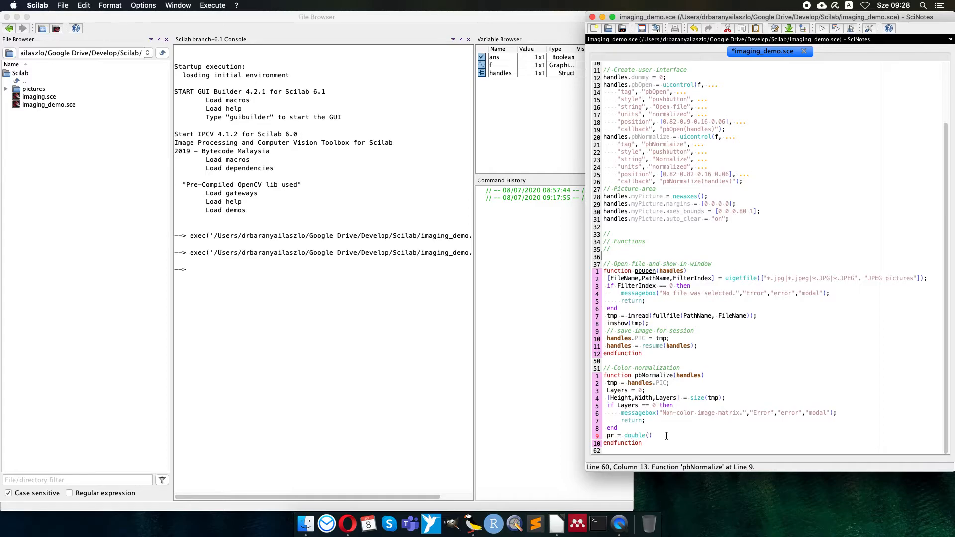
type("tmp")
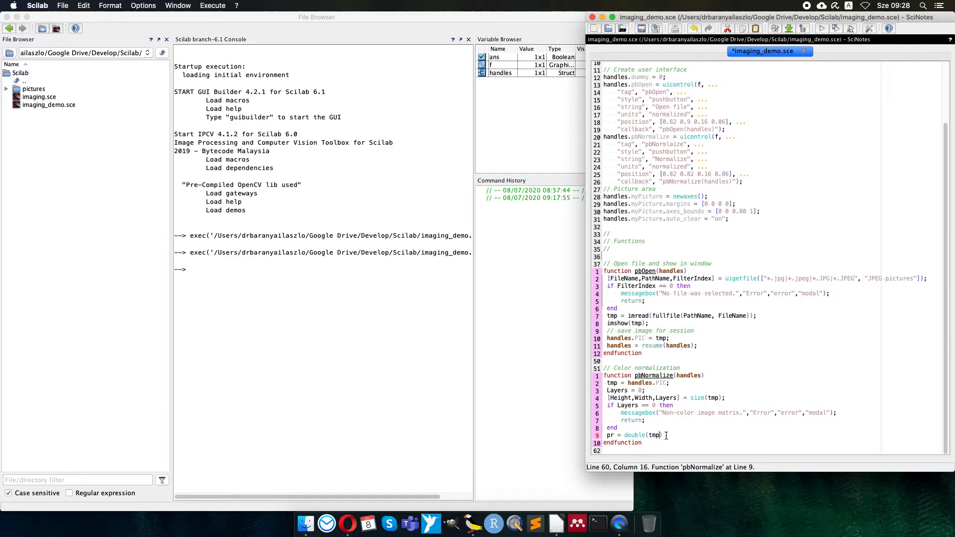
type(")")
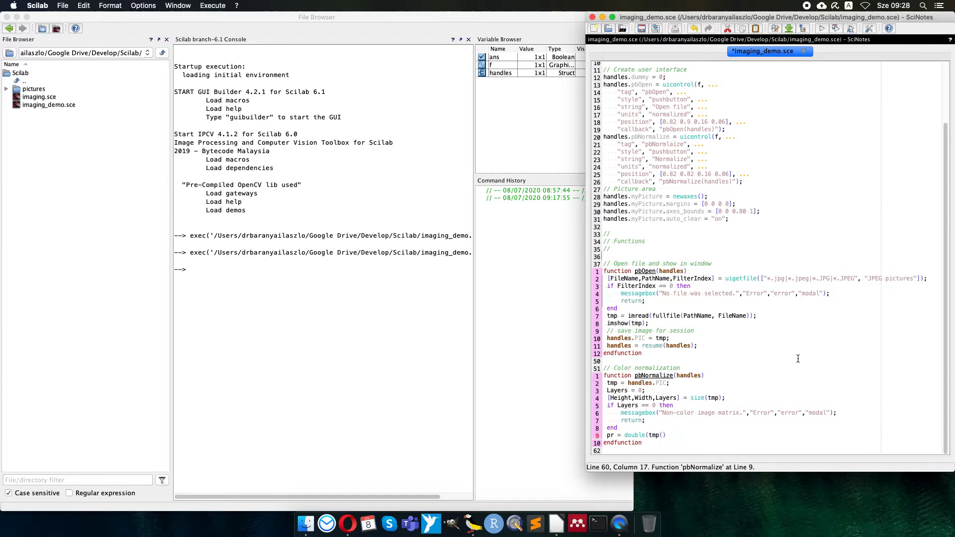
type(":,:")
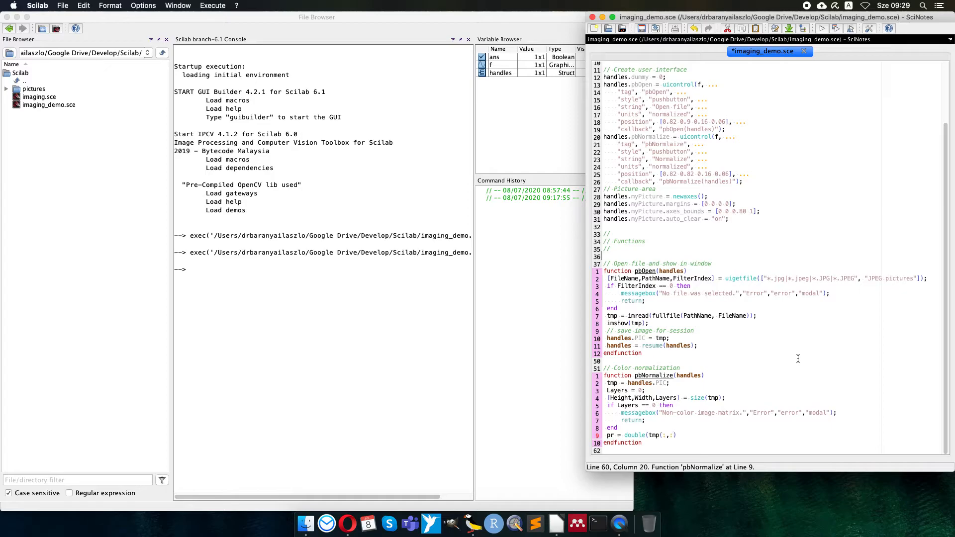
type(",1")
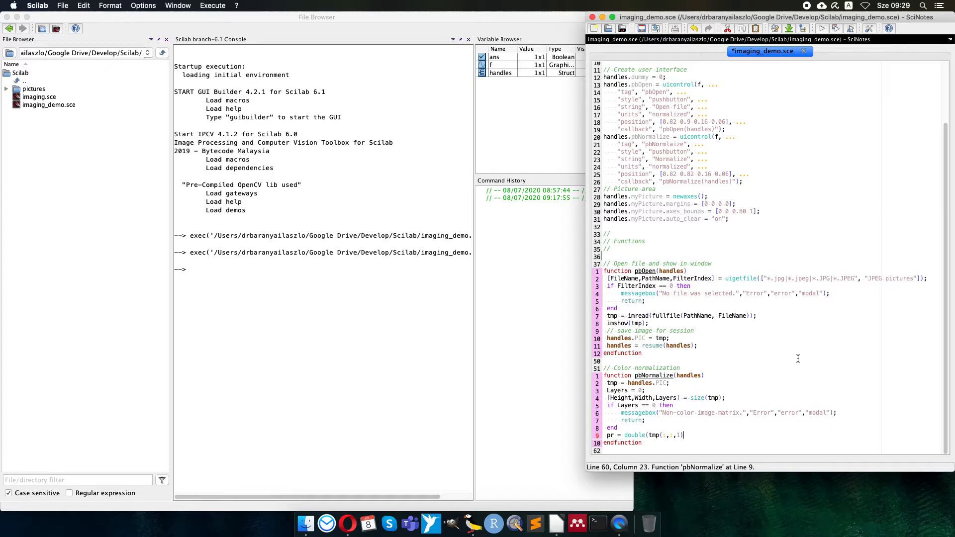
type(");")
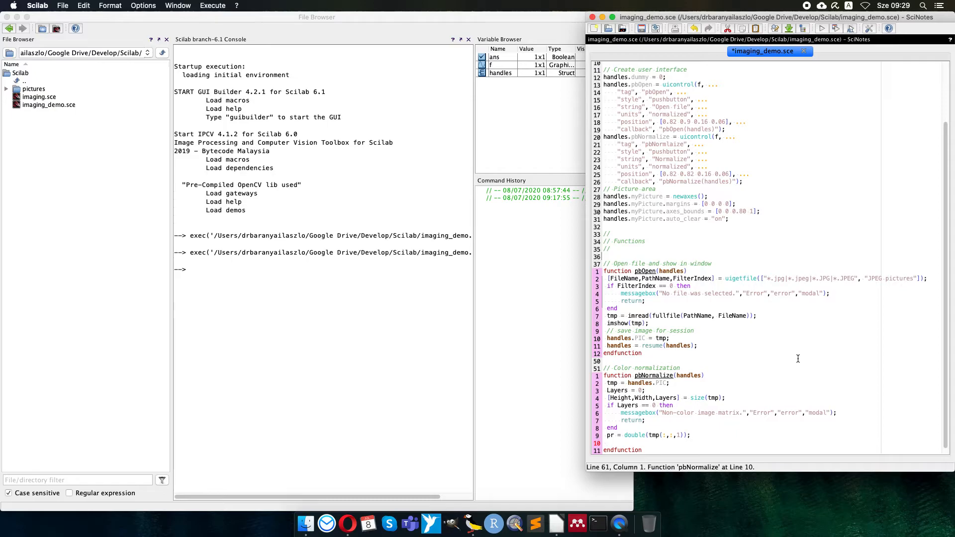
Save, then add the pg and pb channels, ss = pr + pg + pb; and ss(ss==0) = 1;
key("Cmd+s")
type("pg = double(tmp(:,:,2));")
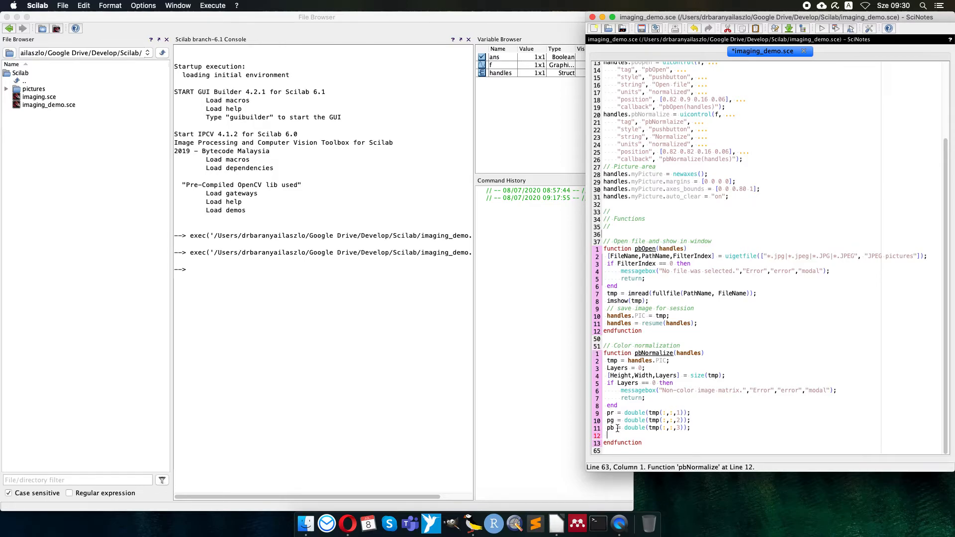
type("ss = pr + pg + pb;")
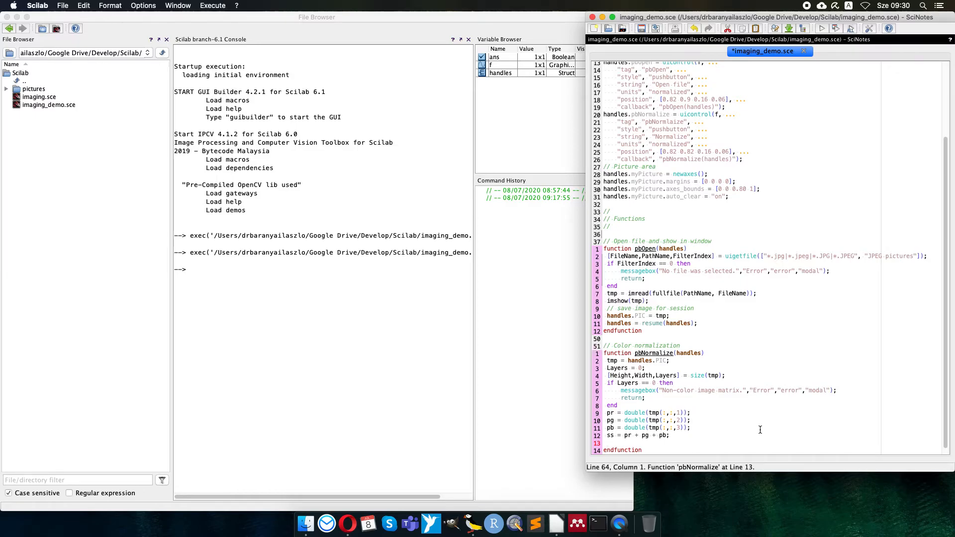
type("ss")
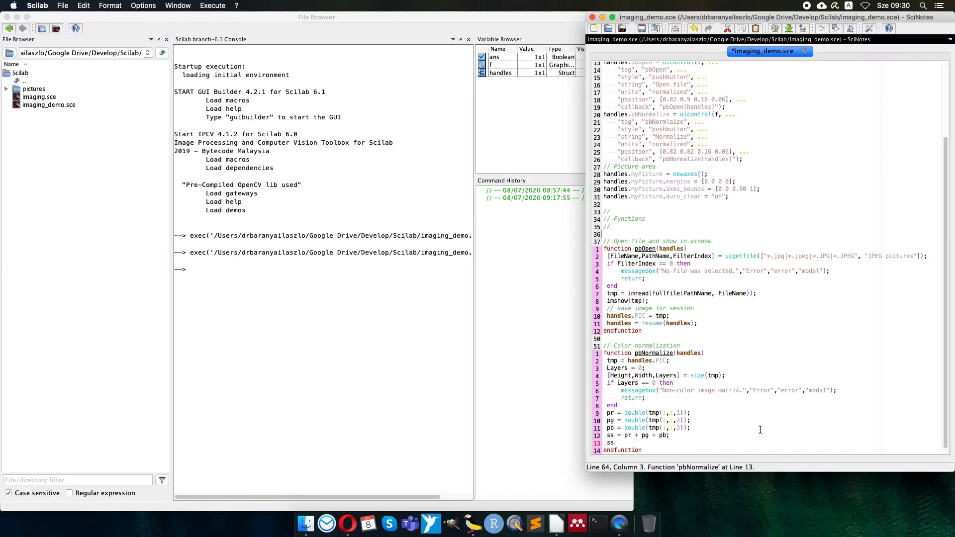
type("(")
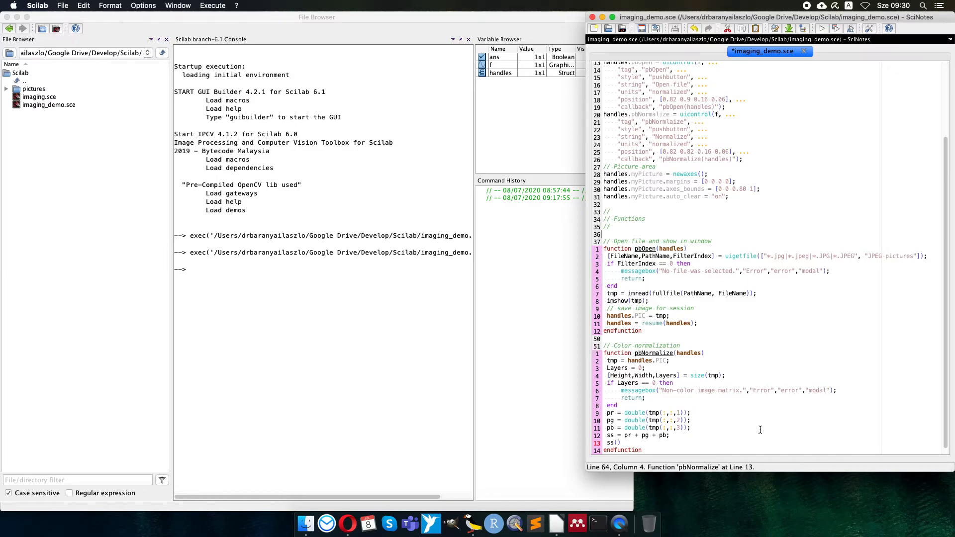
type("ss==0")
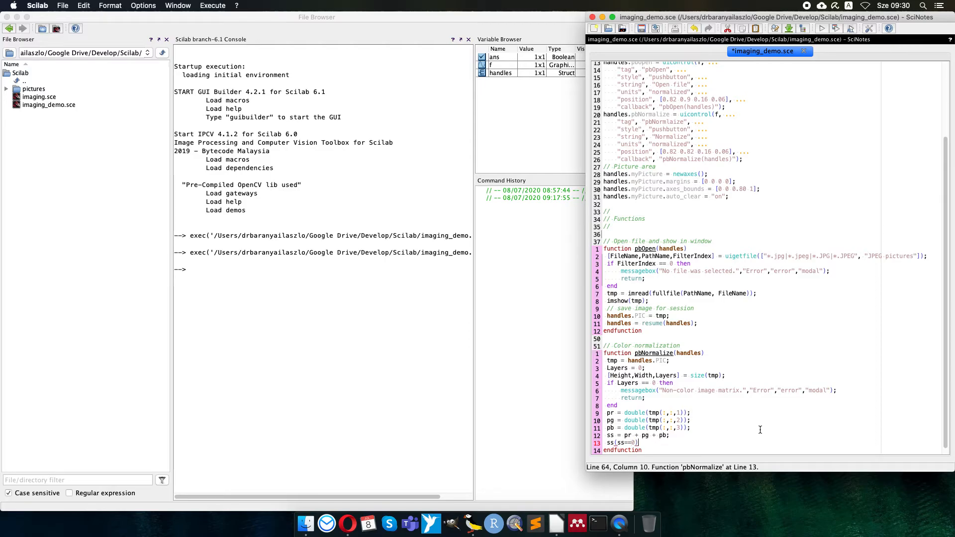
type("= 1;")
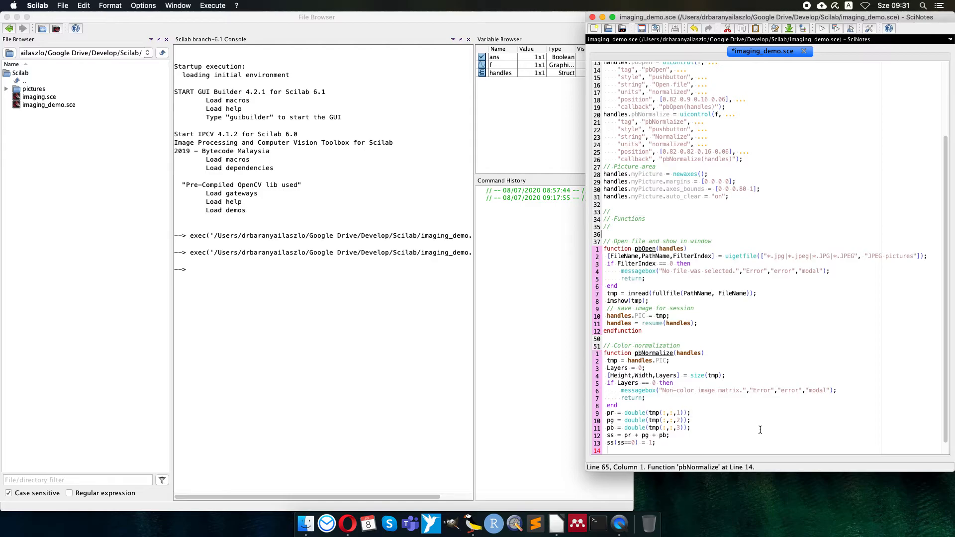
type("endfunction")
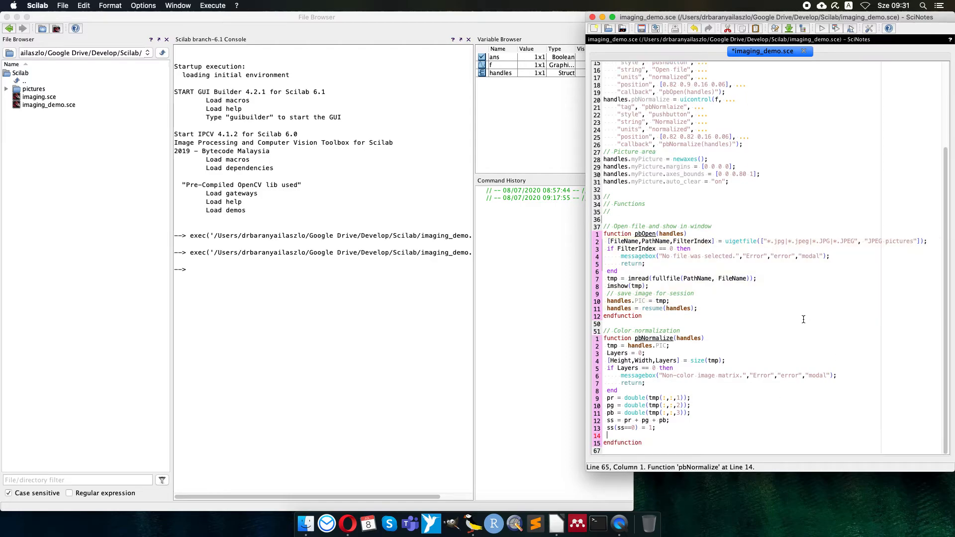
Write the normalized first channel back with tmp(:,:,1) = uint8(255*pr./ss);
type("tmp(:")
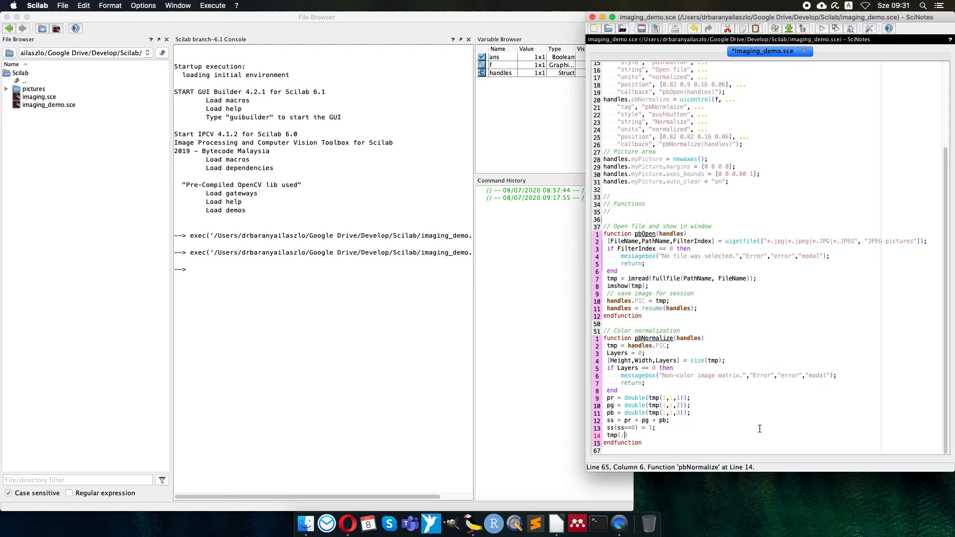
type(":,1)")
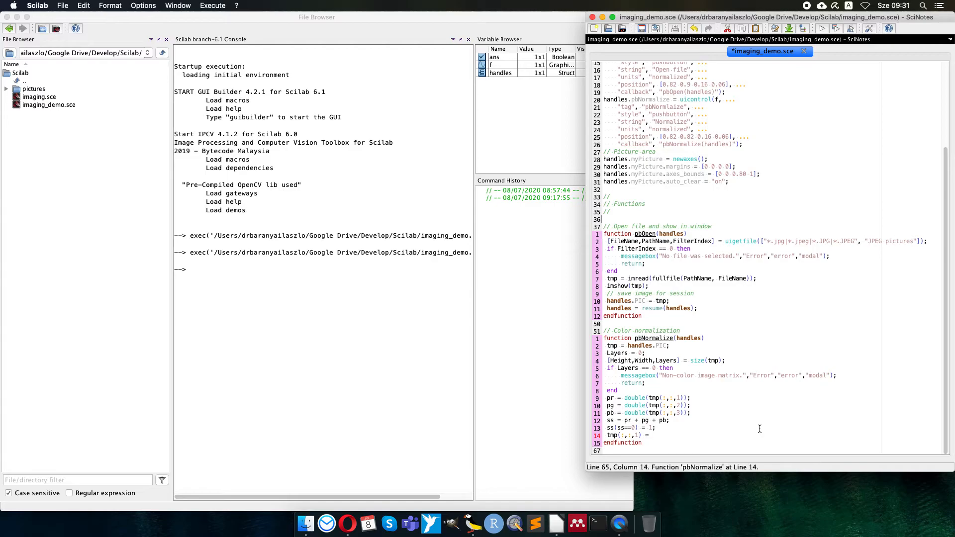
type("uint8")
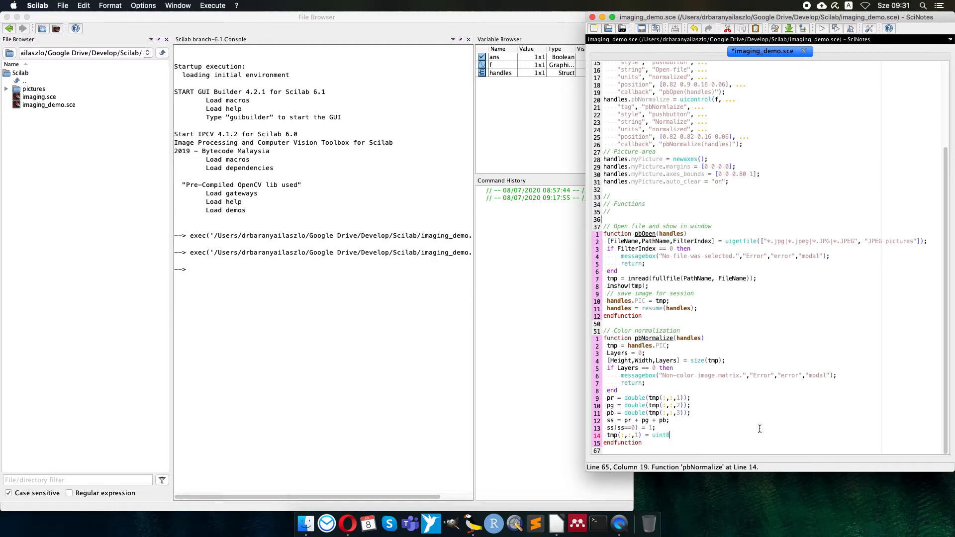
type("()")
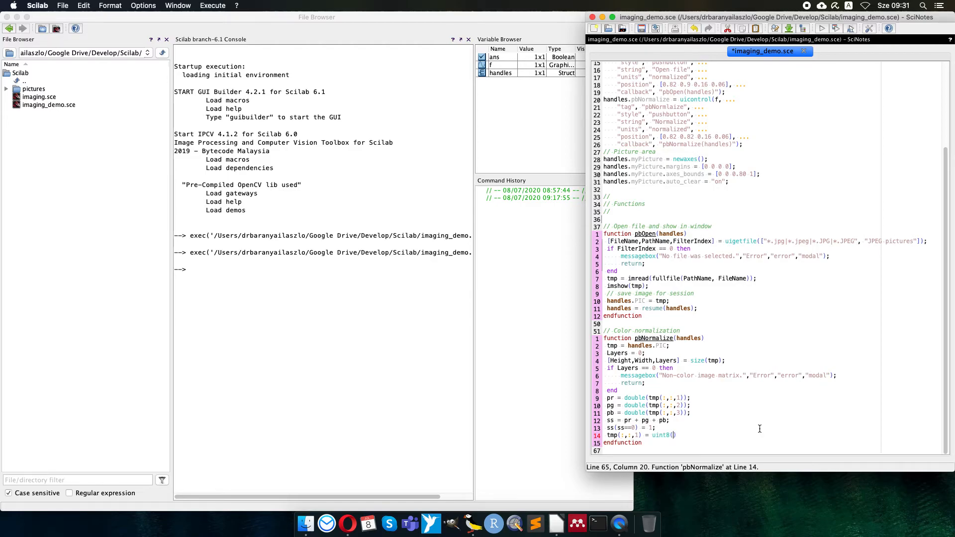
type(";")
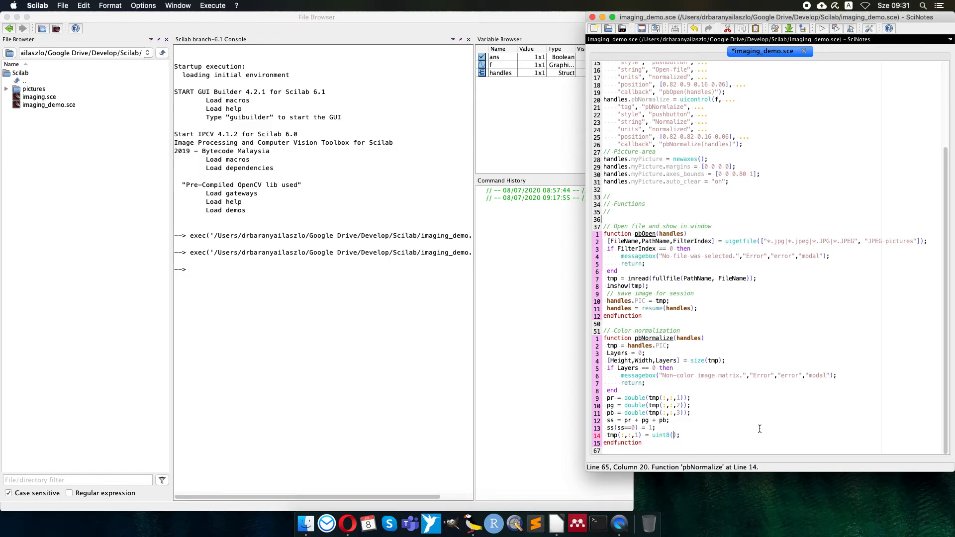
type("255")
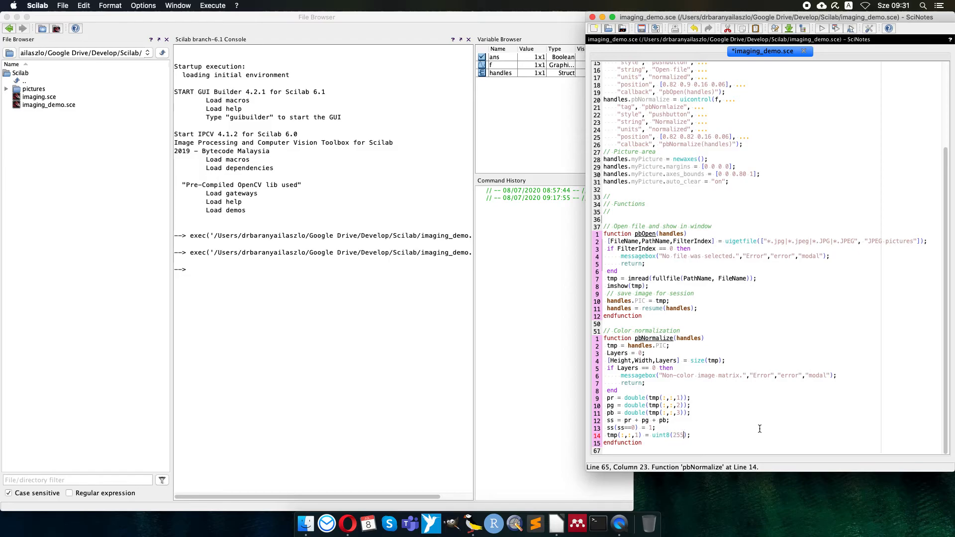
type("*p")
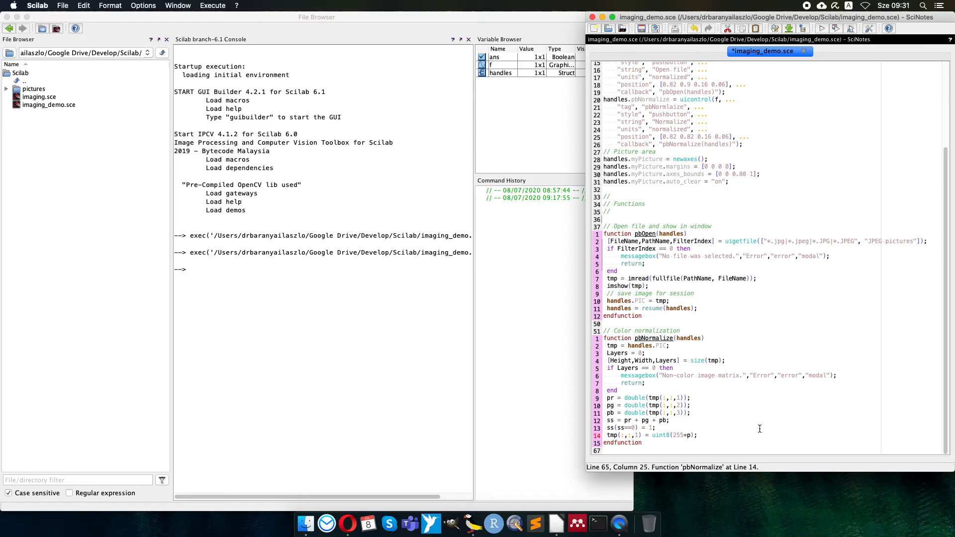
type("r./")
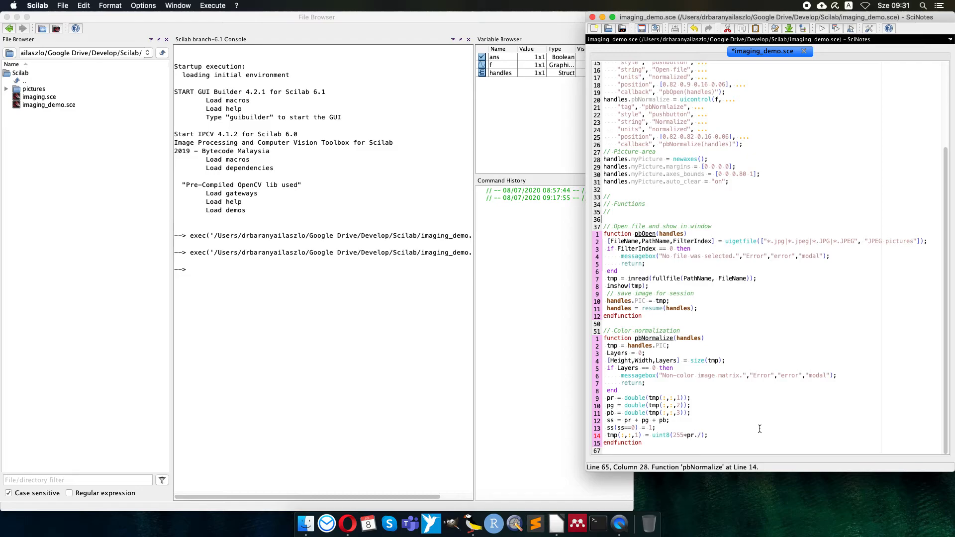
type("ss);")
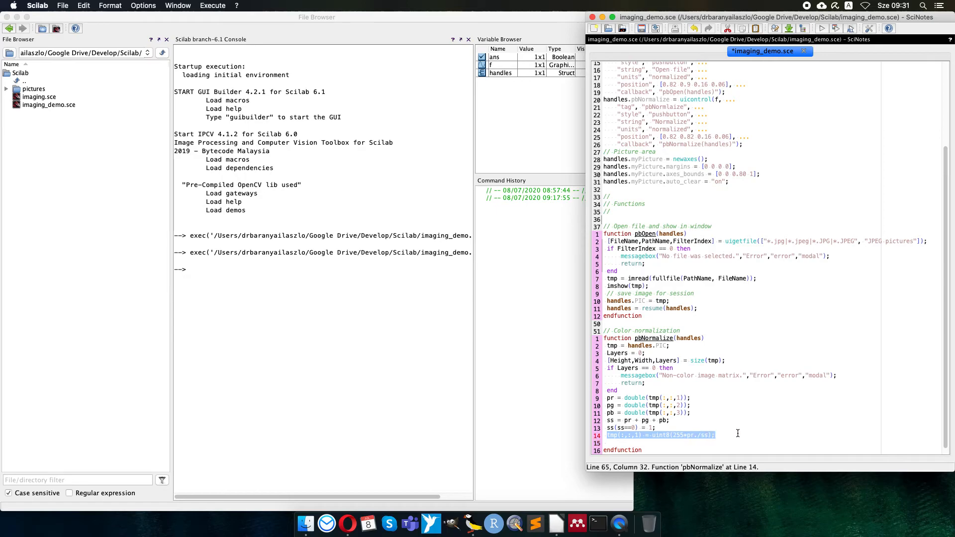
Add the green and blue channel normalization lines into tmp and display it with imshow(tmp)
left_click(769, 441)
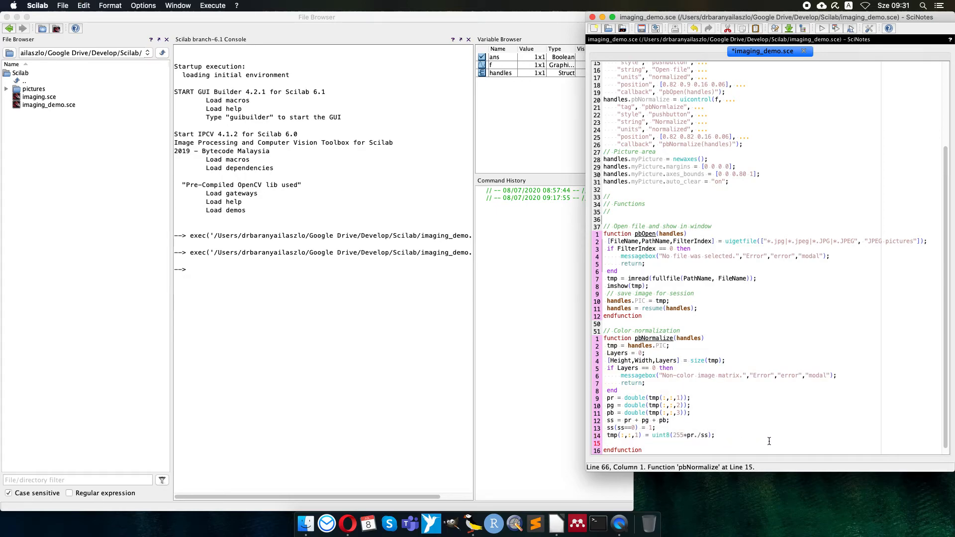
type("tmp(:,:,1) = uint8(255*pr./ss);")
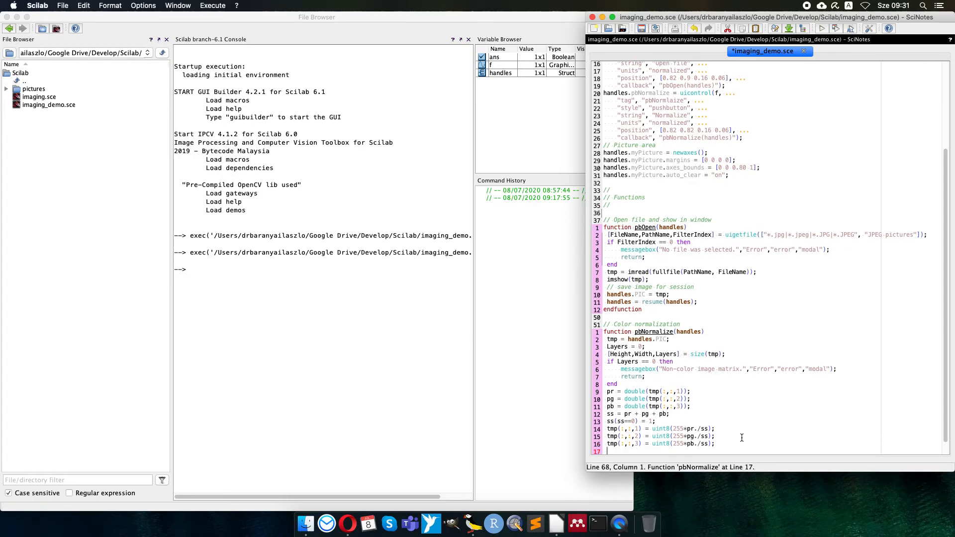
type("imshow(tmp);")
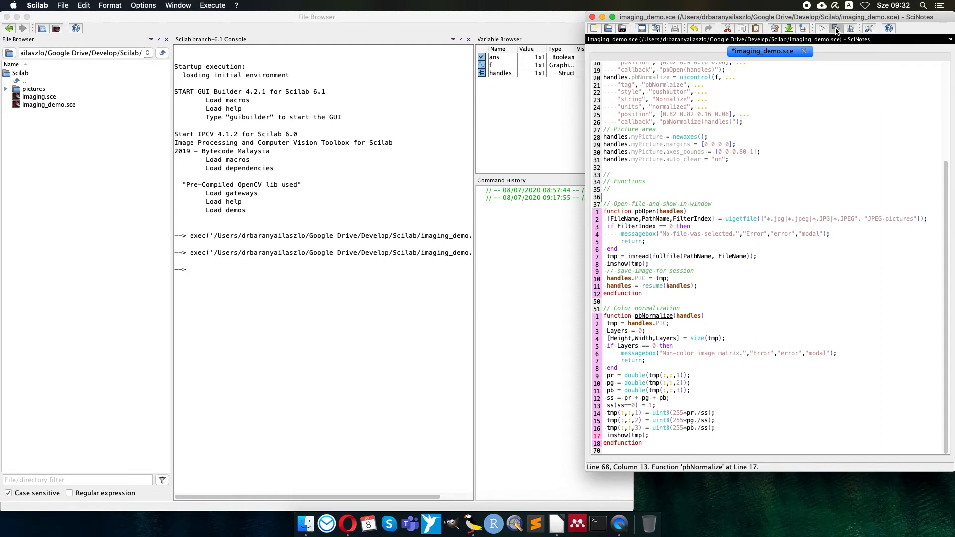
Save and execute the script, then load the tomato JPEG into the Image Processing window
left_click(834, 28)
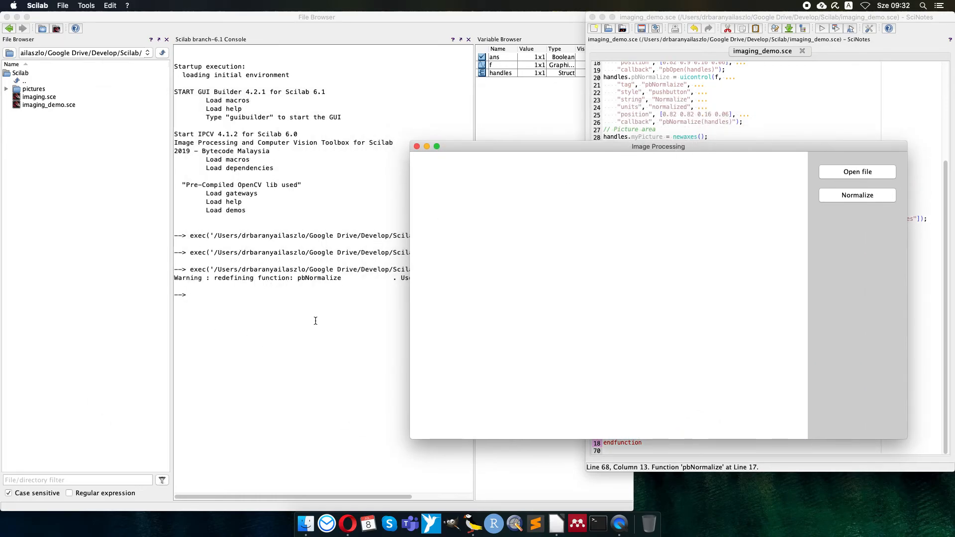
mouse_move(499, 151)
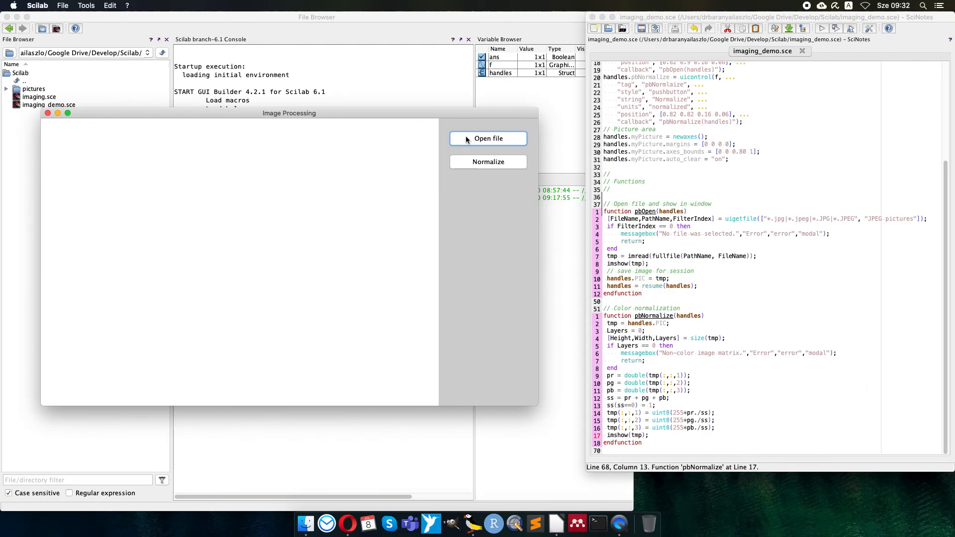
left_click(487, 138)
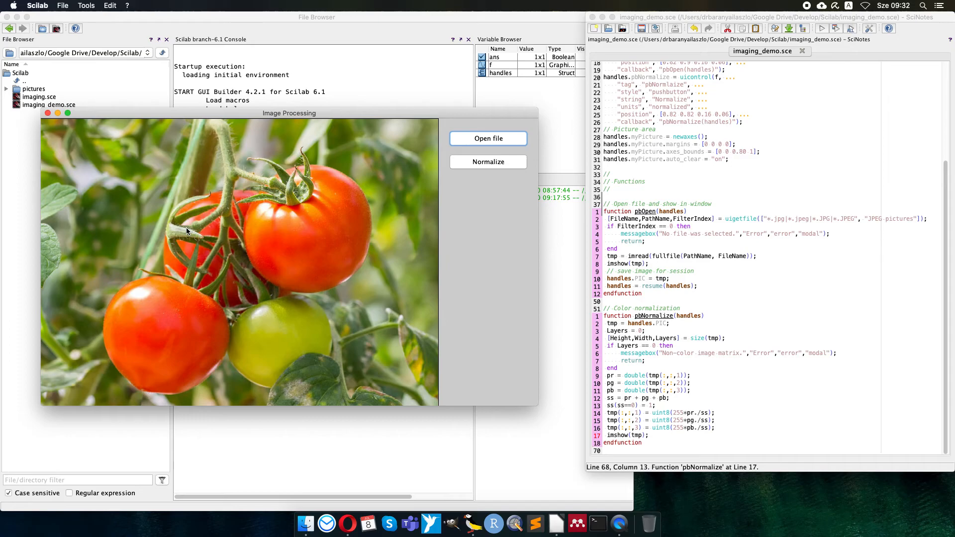
left_click(488, 162)
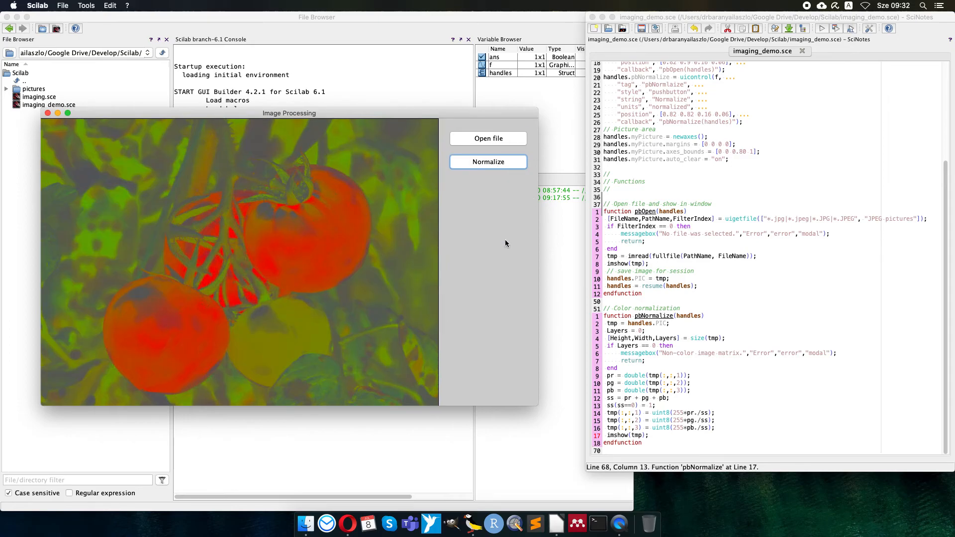
mouse_move(393, 322)
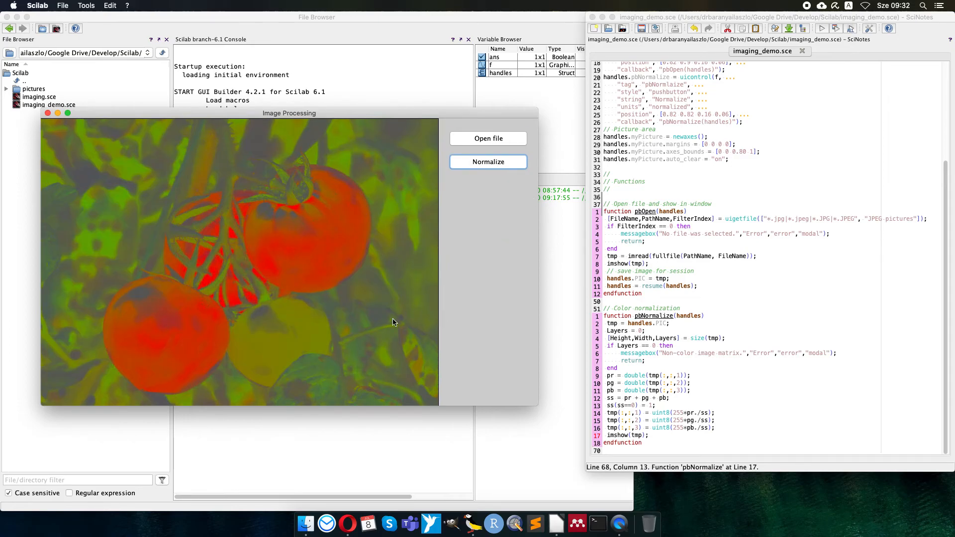
left_click(488, 162)
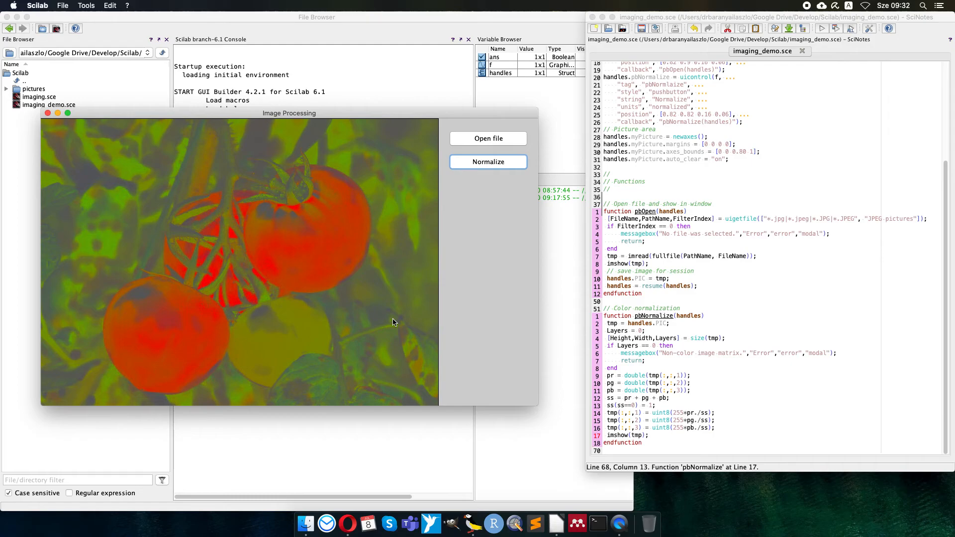
mouse_move(421, 200)
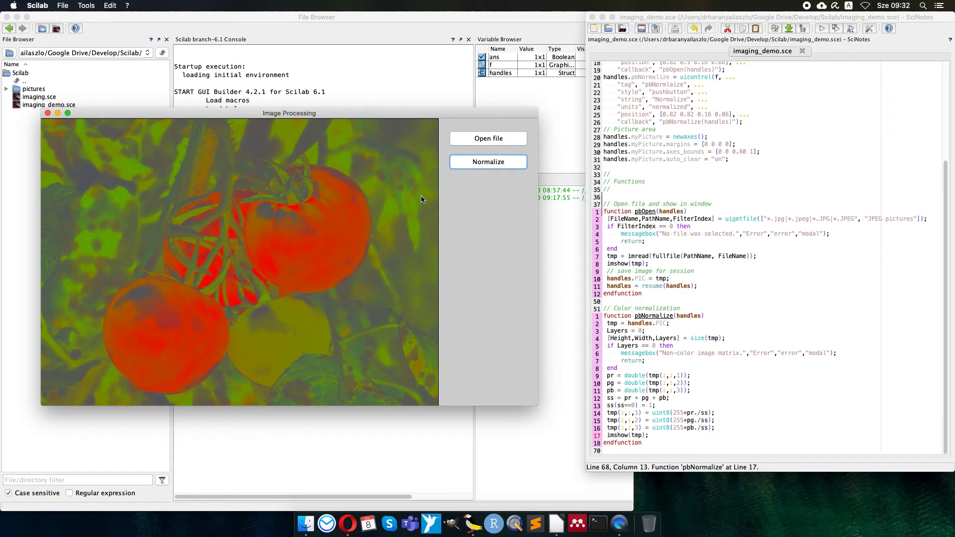
mouse_move(309, 370)
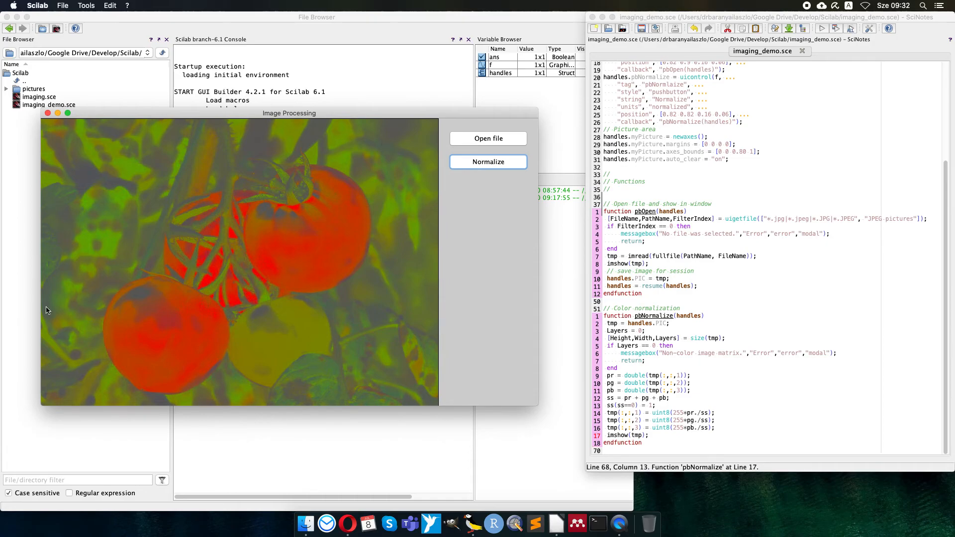
mouse_move(420, 388)
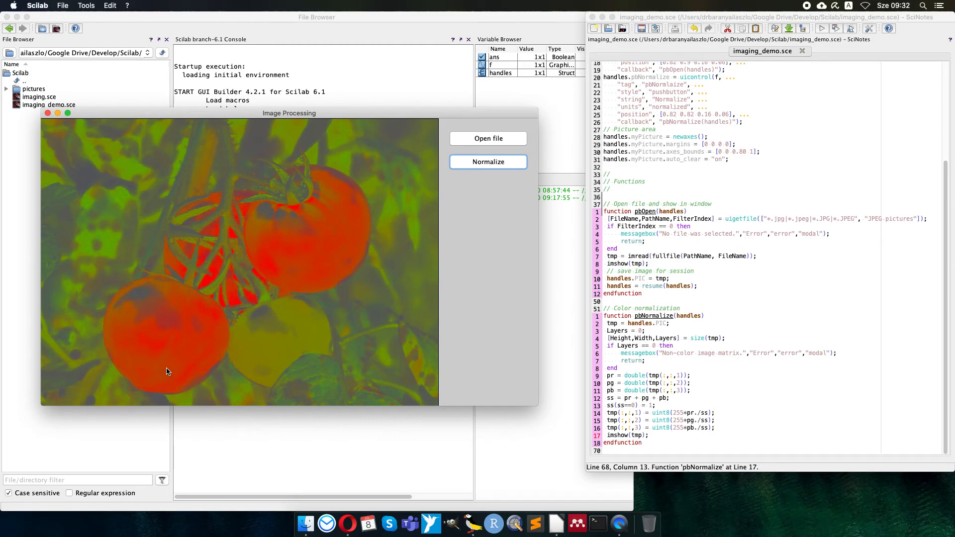
mouse_move(267, 235)
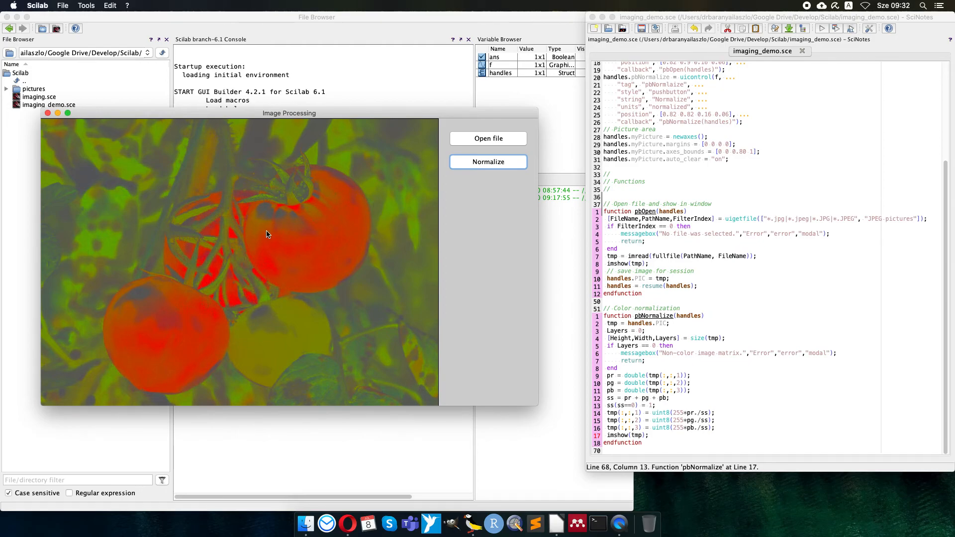
mouse_move(101, 133)
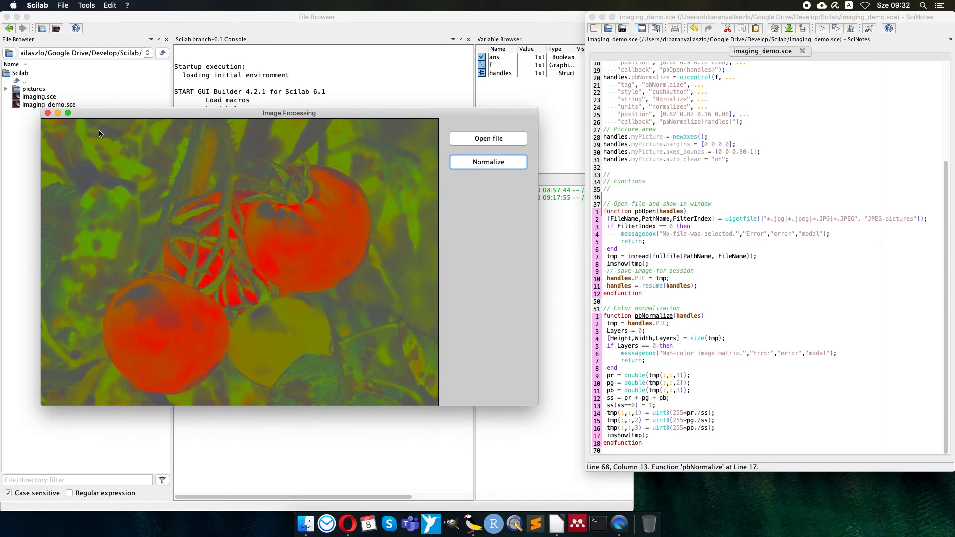
mouse_move(336, 335)
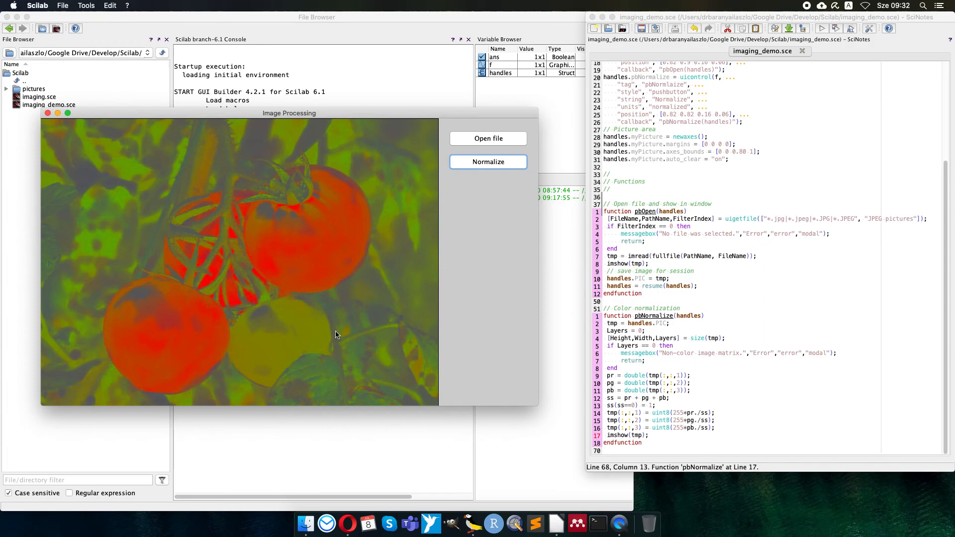
mouse_move(283, 377)
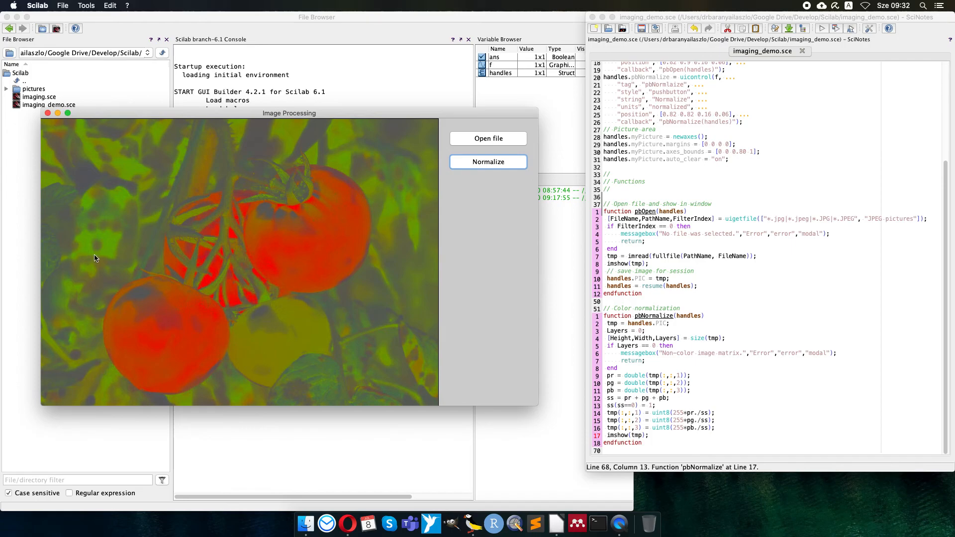
mouse_move(96, 205)
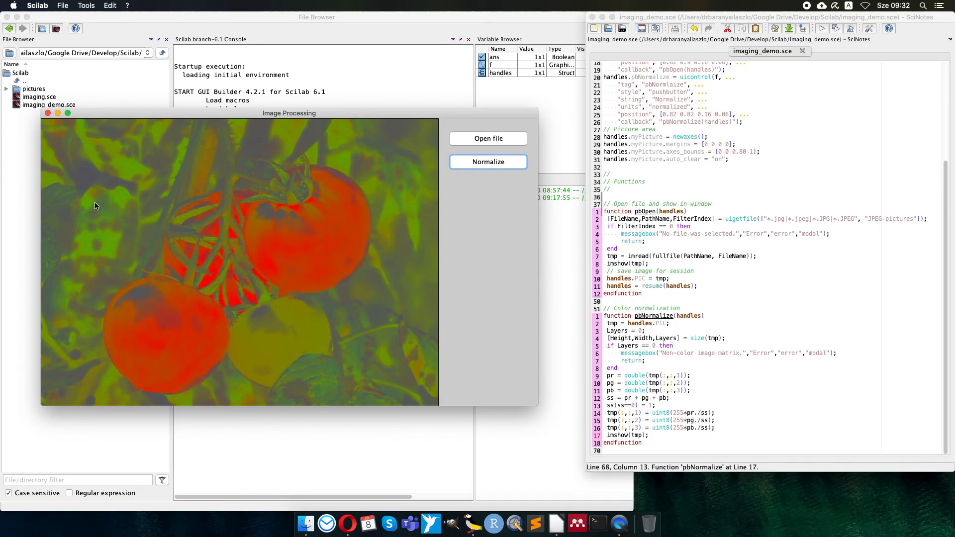
mouse_move(138, 178)
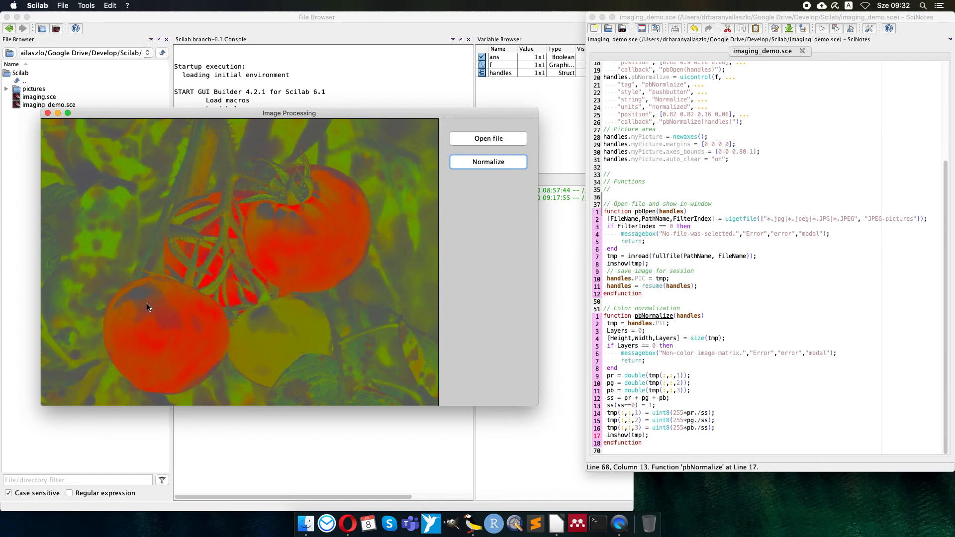
mouse_move(310, 129)
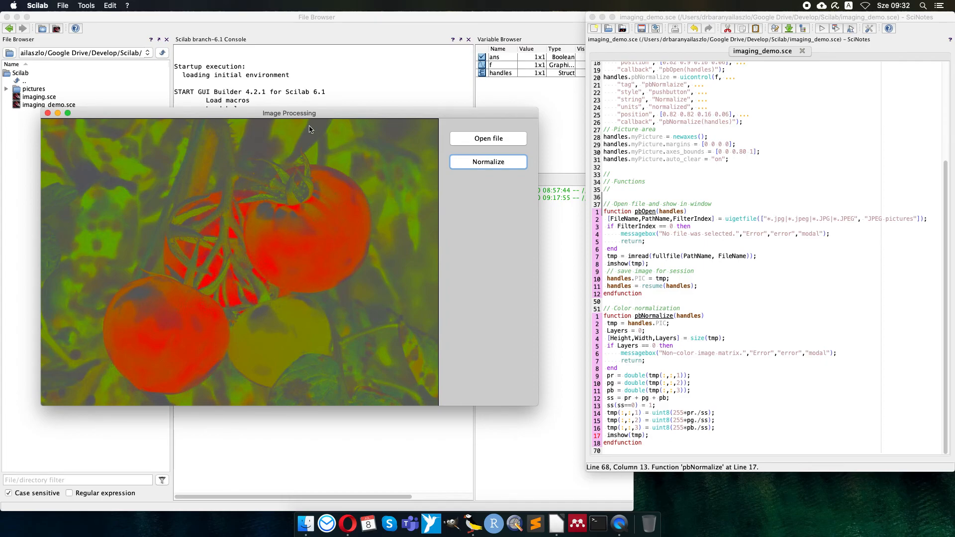
mouse_move(161, 297)
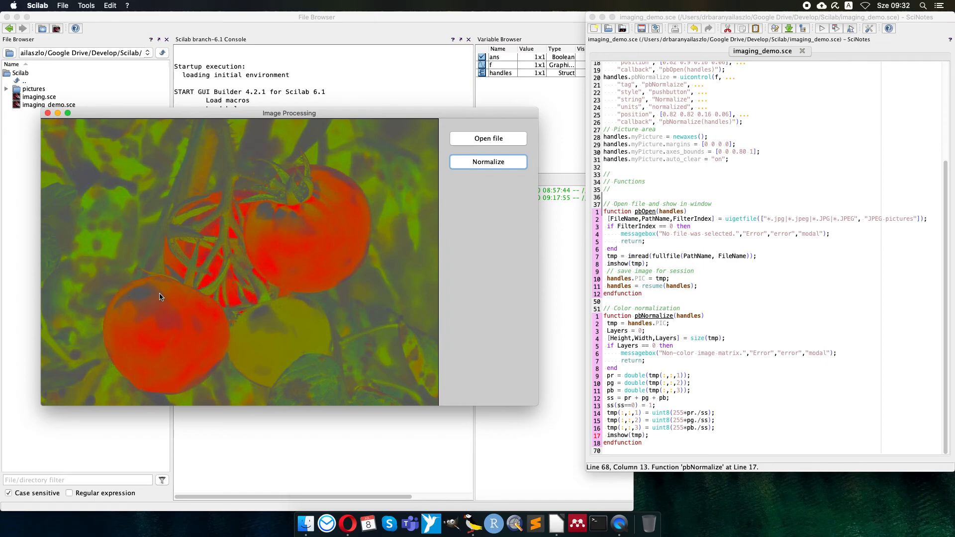
mouse_move(146, 301)
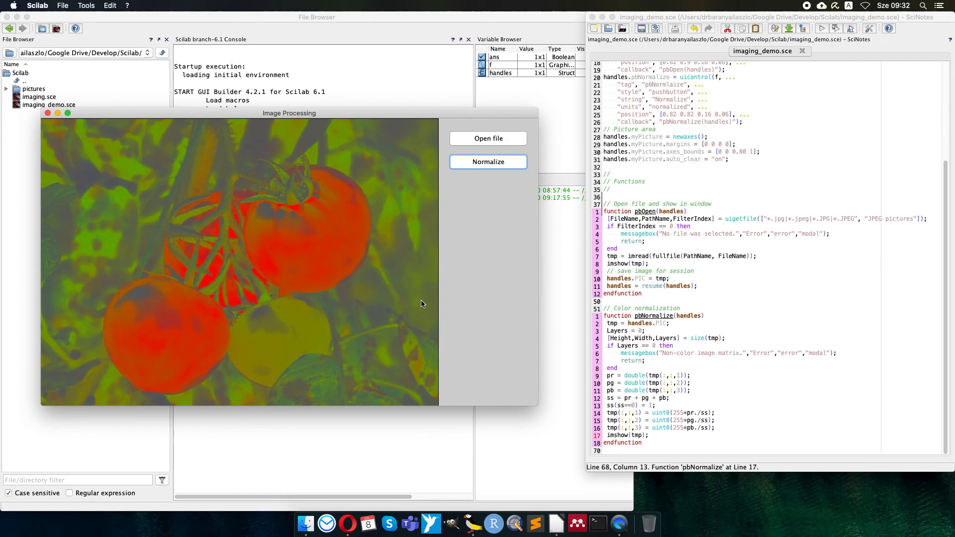
mouse_move(482, 300)
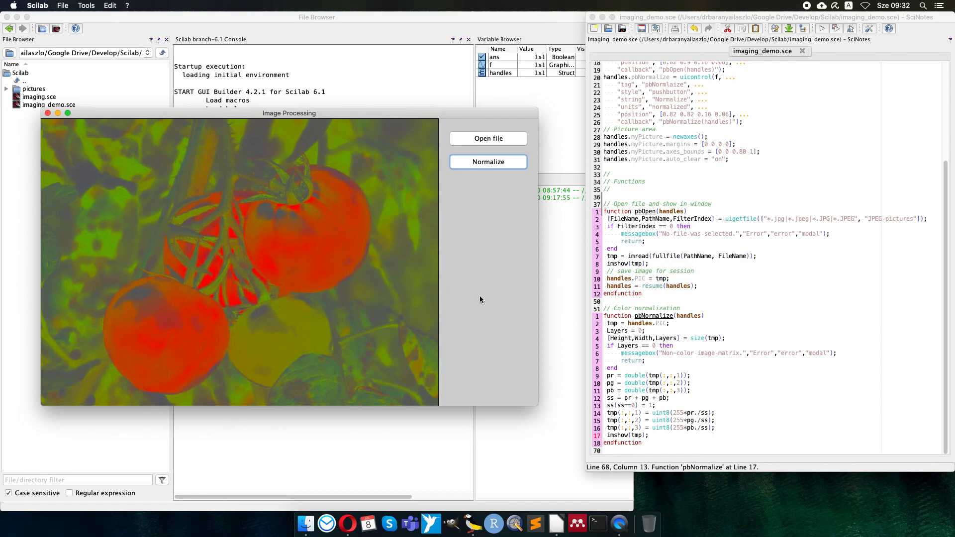
mouse_move(125, 381)
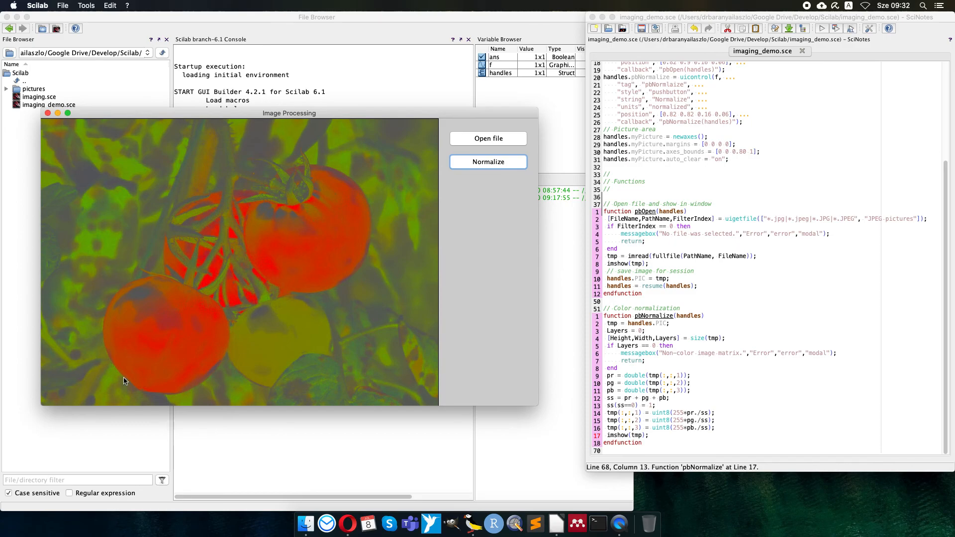
mouse_move(158, 324)
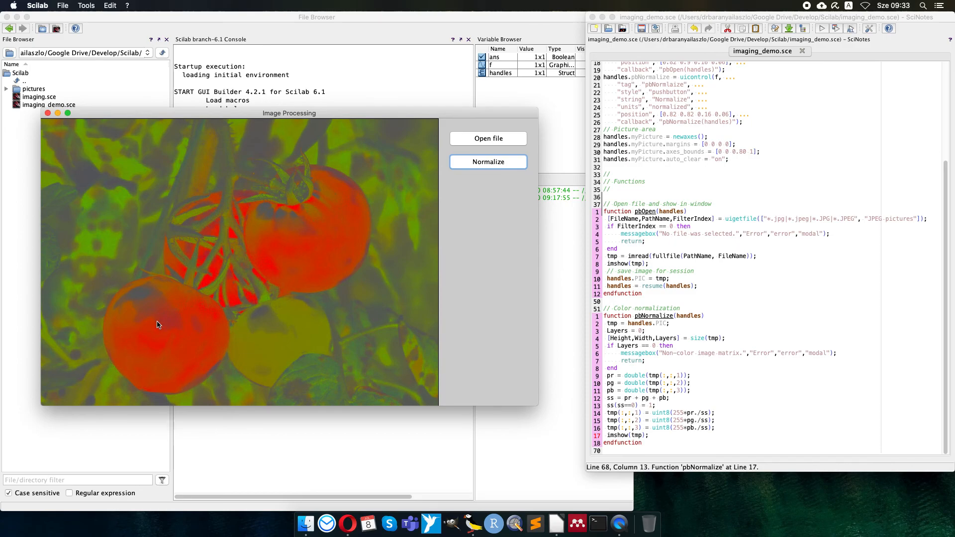
mouse_move(462, 273)
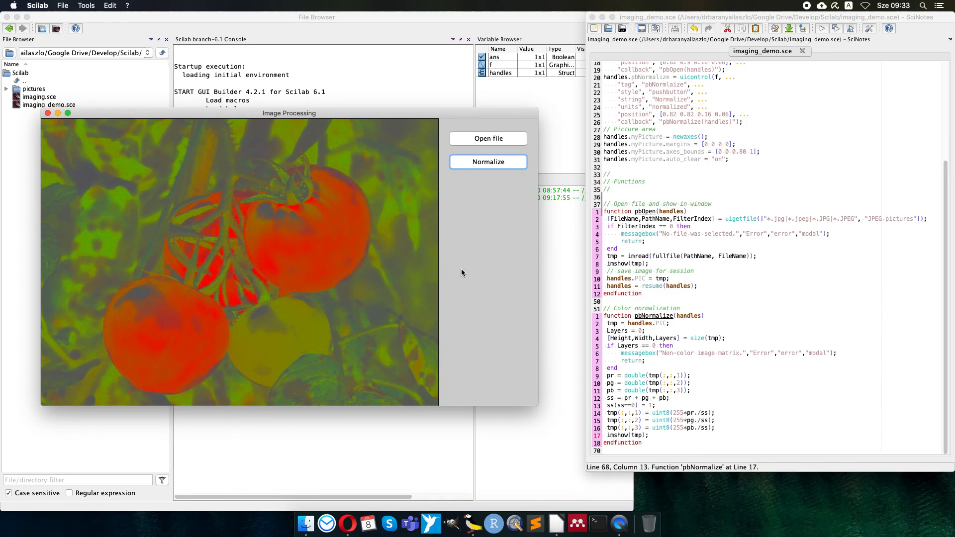
mouse_move(764, 174)
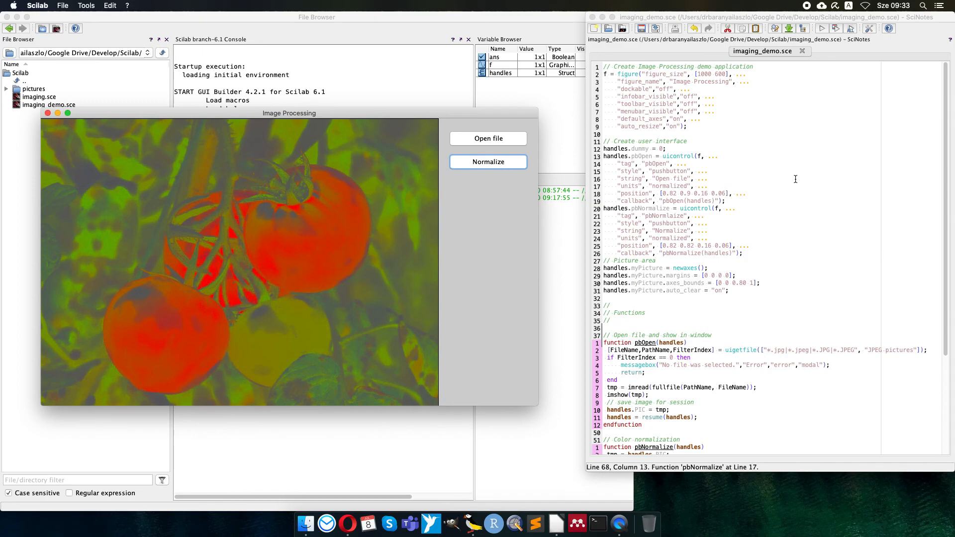
mouse_move(811, 176)
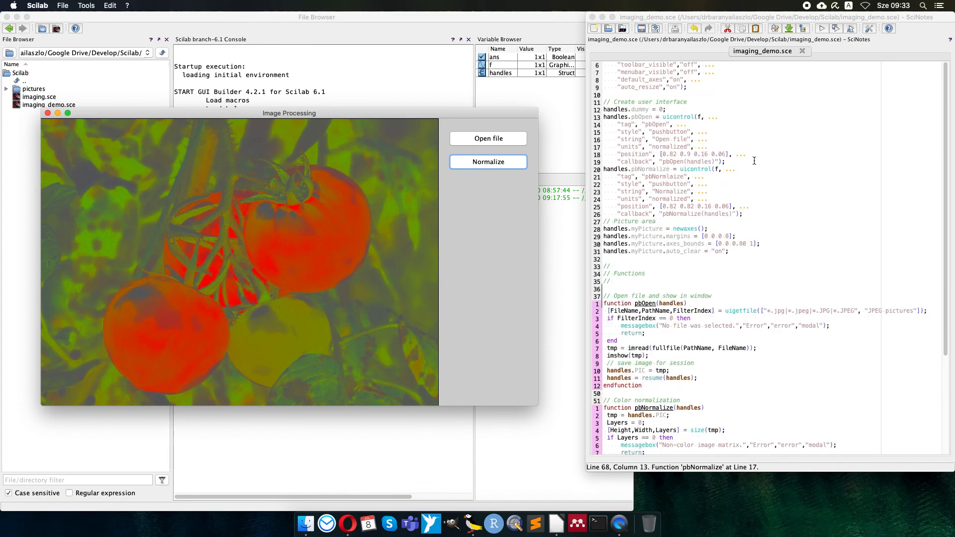
scroll("down", 3)
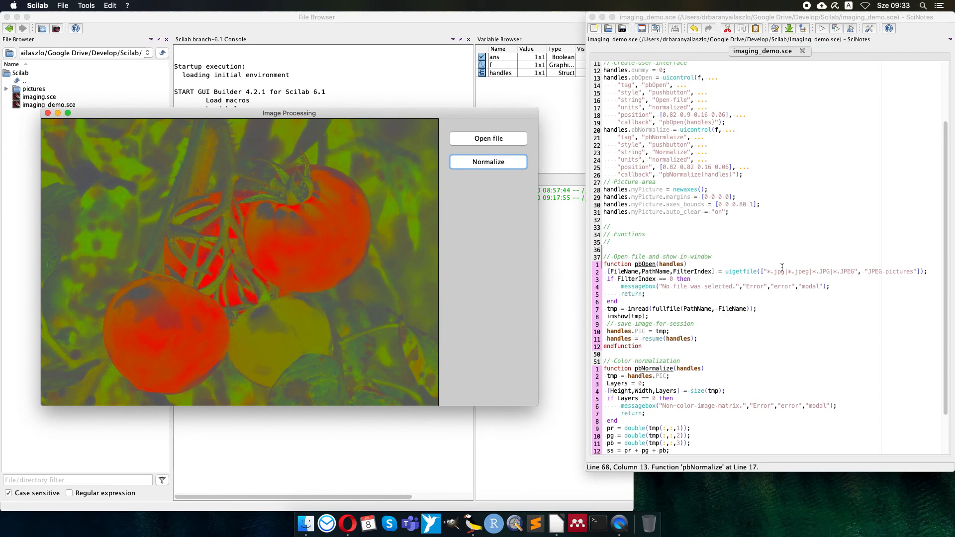
scroll("down", 3)
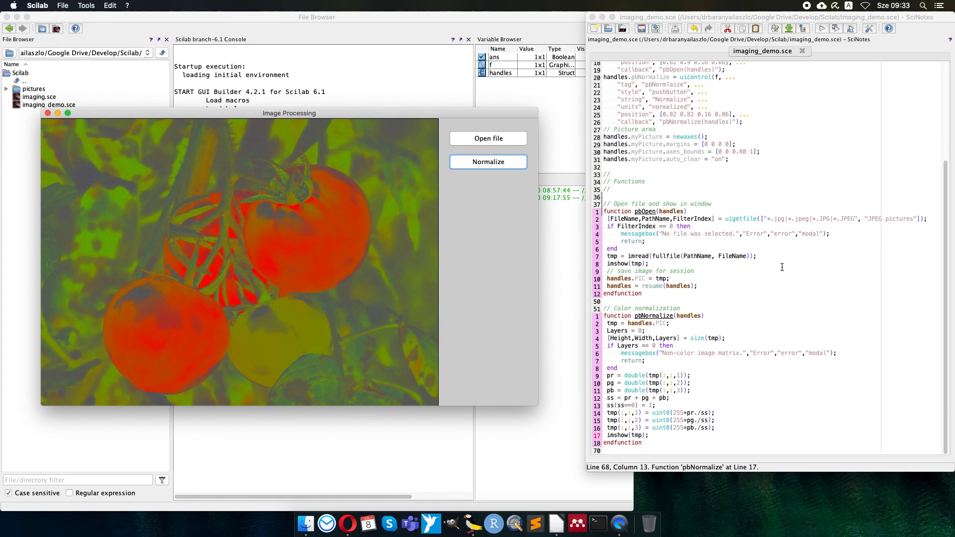
mouse_move(560, 325)
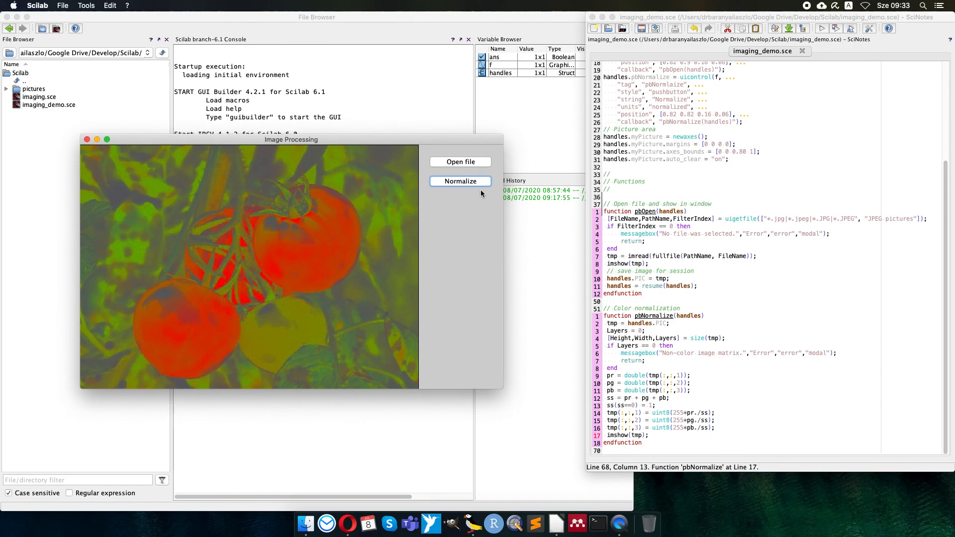
mouse_move(475, 311)
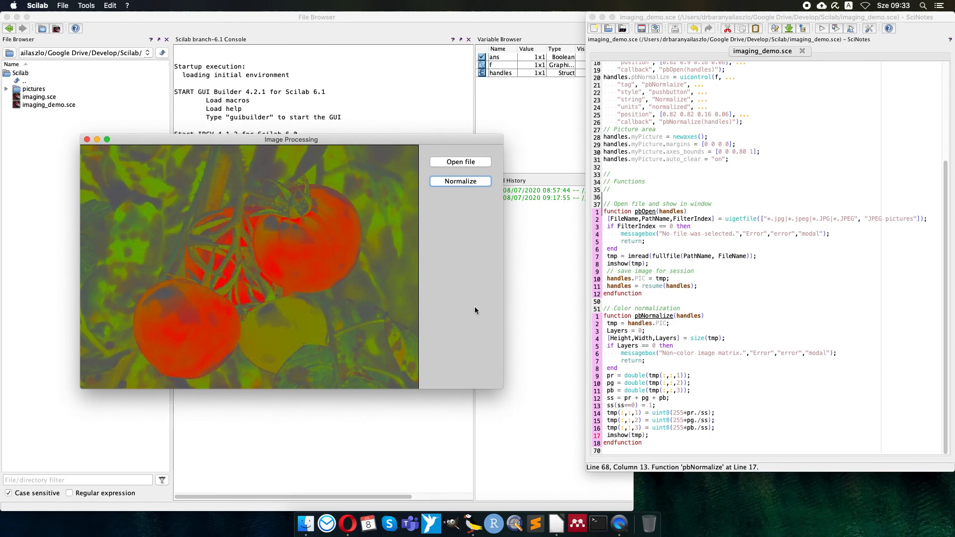